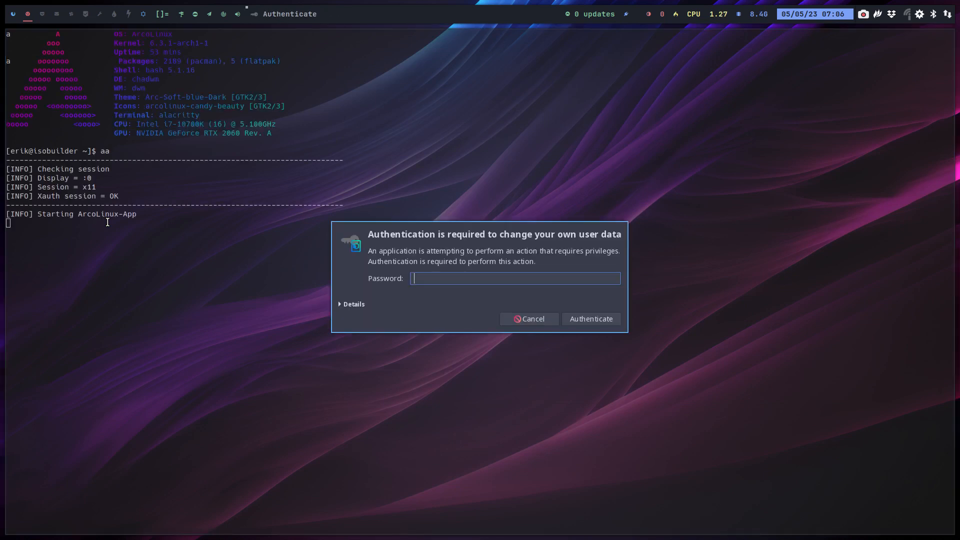
Authenticate so ArcoLinux App starts, then close it again
{"action": "left_click", "coordinate": [529, 317]}
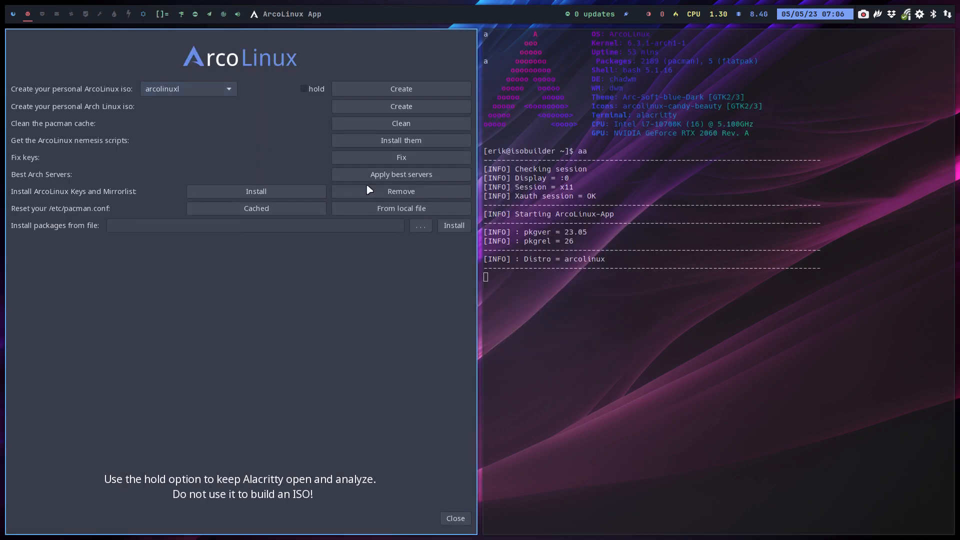
{"action": "mouse_move", "coordinate": [455, 518]}
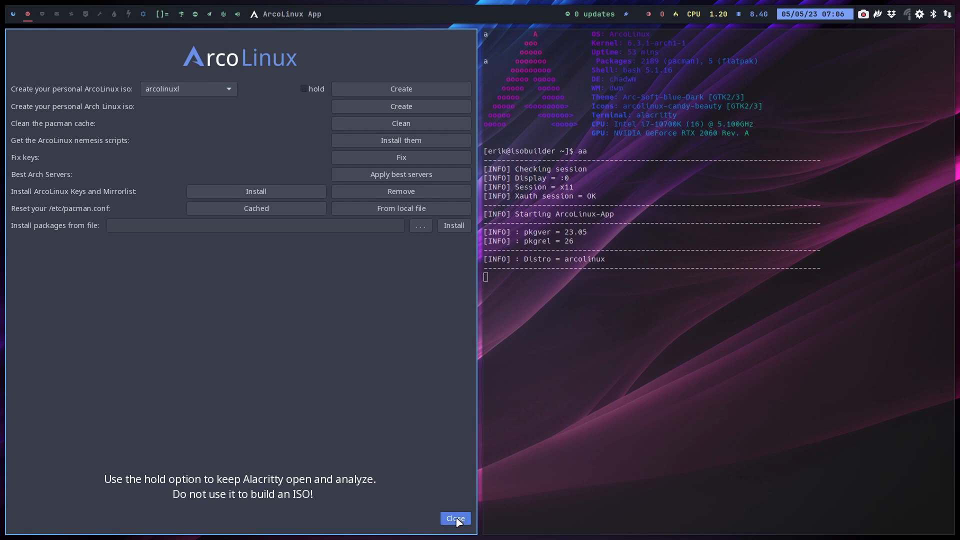
{"action": "left_click", "coordinate": [454, 518]}
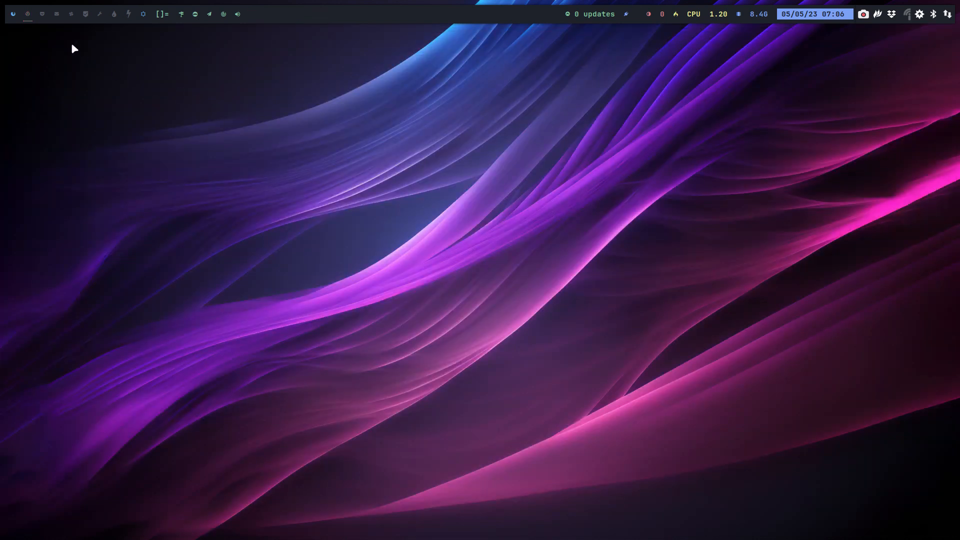
In VirtualBox Manager, browse for a disk image file for the plasma VM's optical drive
{"action": "left_click", "coordinate": [251, 13]}
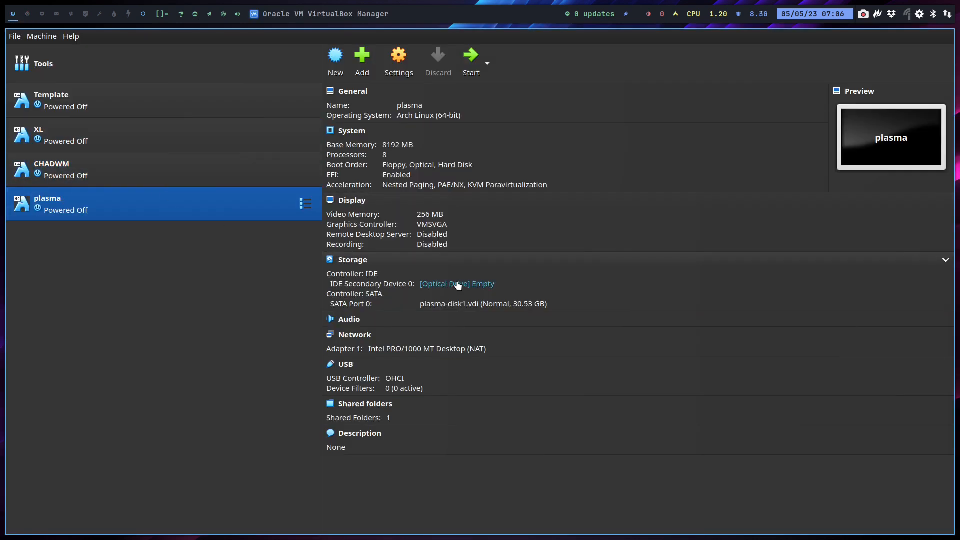
{"action": "left_click", "coordinate": [457, 283]}
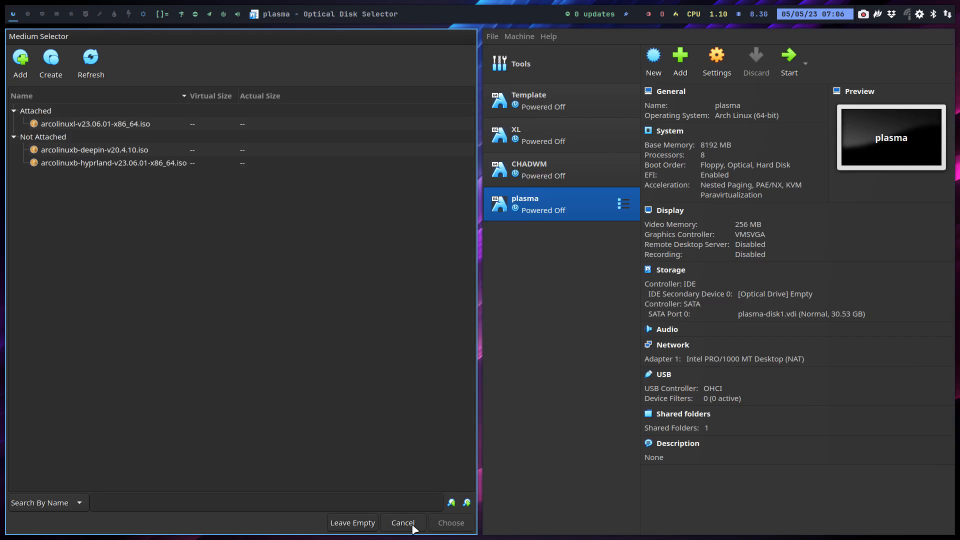
{"action": "left_click", "coordinate": [402, 522]}
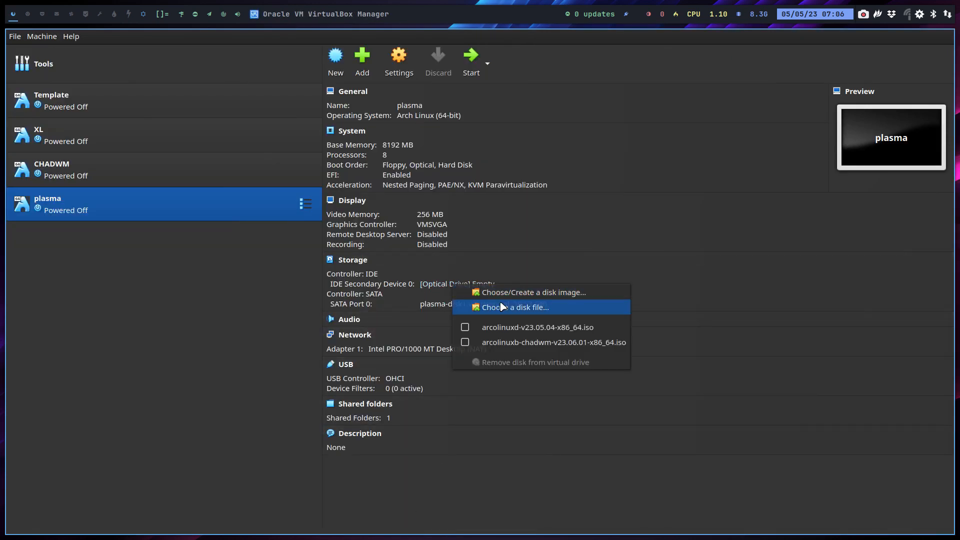
{"action": "left_click", "coordinate": [516, 307]}
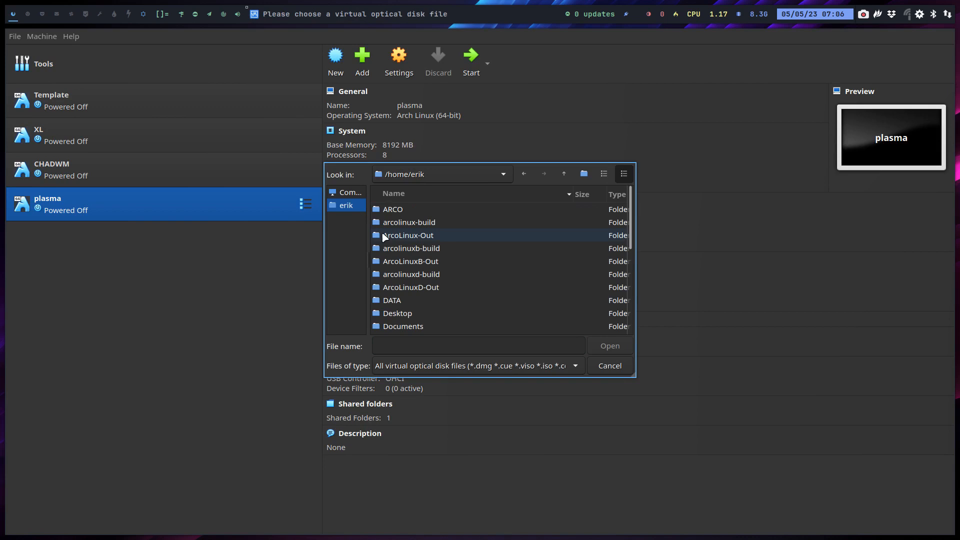
Attach the ArcoLinuxB Plasma ISO from the Insync core team folder and start the VM
{"action": "scroll", "scroll_direction": "down", "scroll_amount": 3}
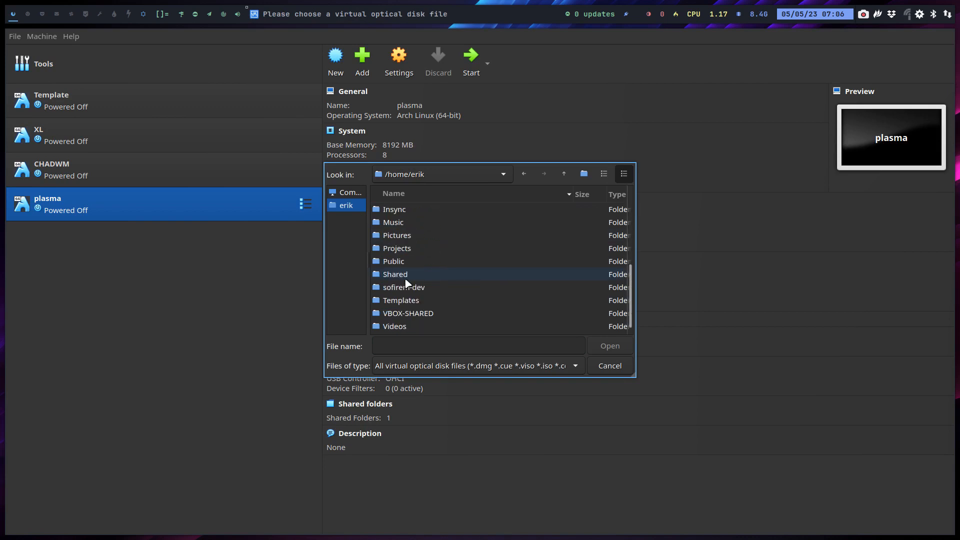
{"action": "double_click", "coordinate": [393, 209]}
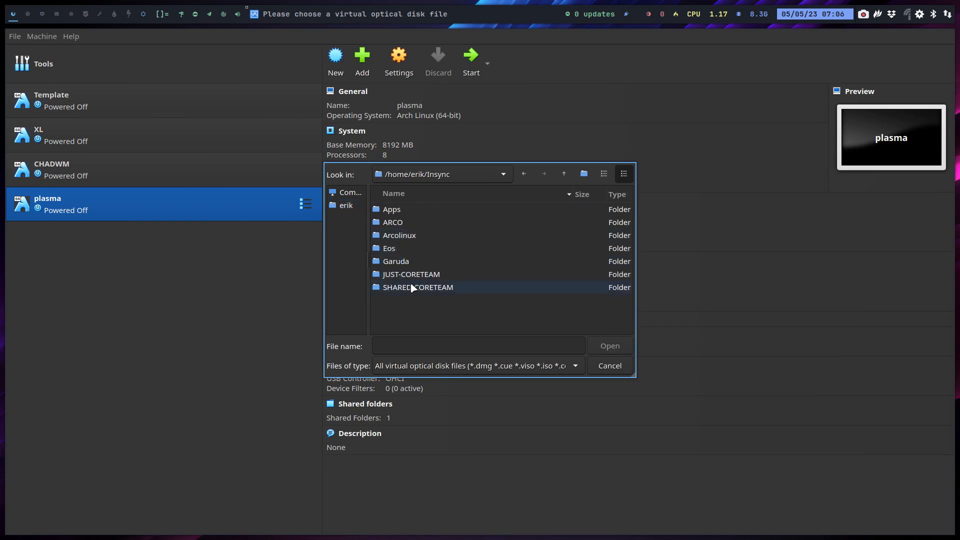
{"action": "double_click", "coordinate": [417, 286]}
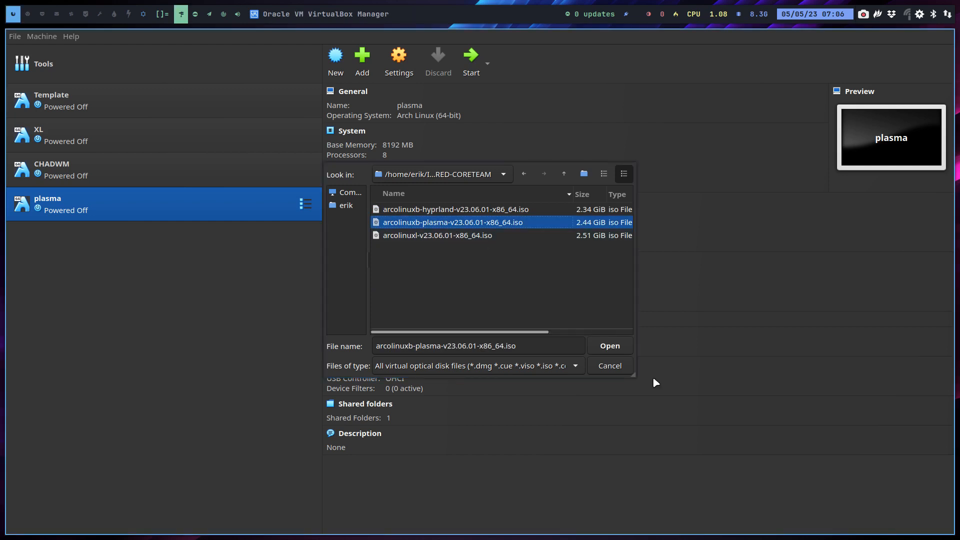
{"action": "left_click", "coordinate": [609, 345]}
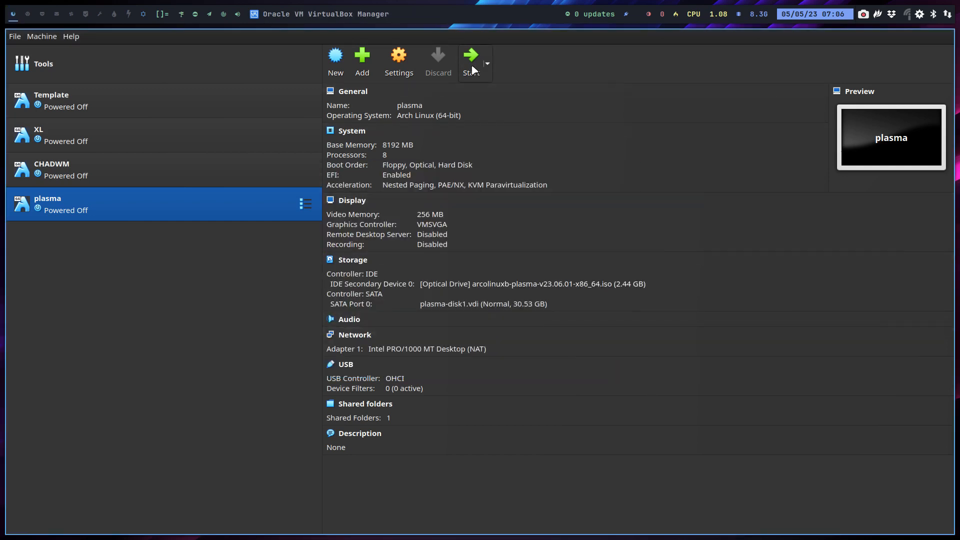
{"action": "left_click", "coordinate": [470, 61]}
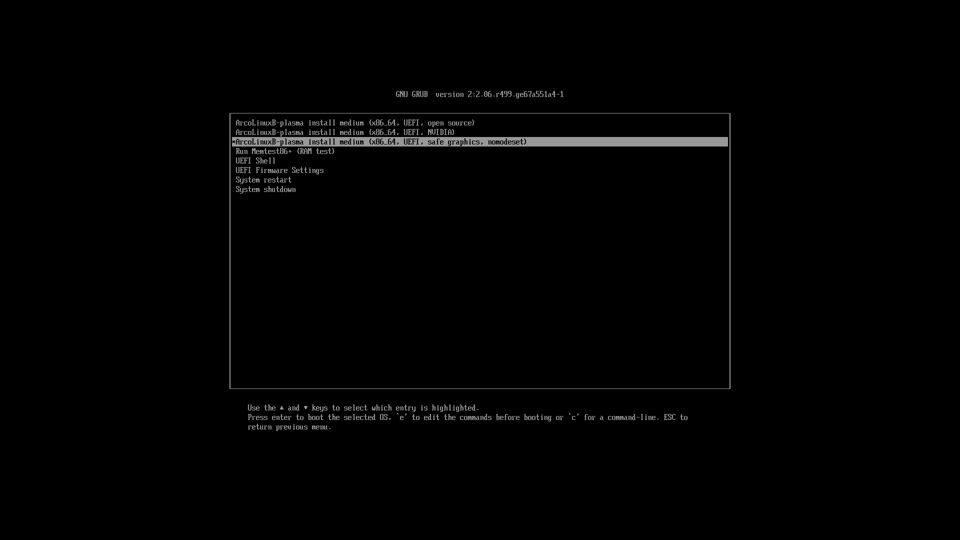
Review the open source, NVIDIA and safe graphics GRUB entries, then boot the install medium
{"action": "key", "text": "Up"}
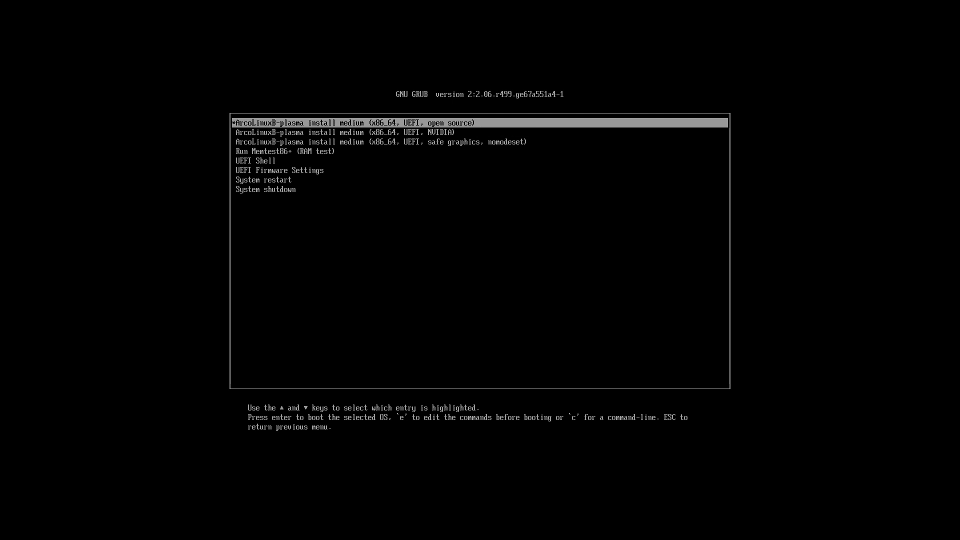
{"action": "key", "text": "Down"}
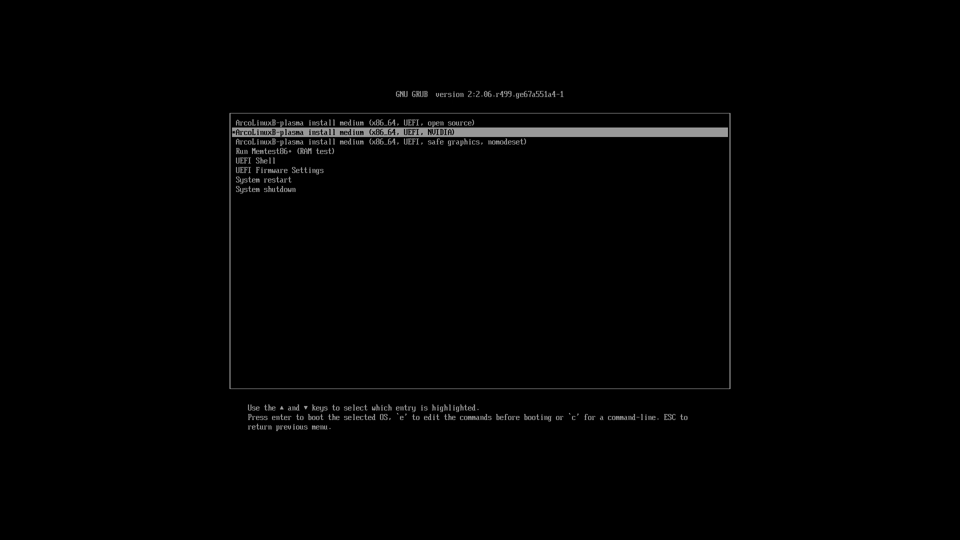
{"action": "key", "text": "Down"}
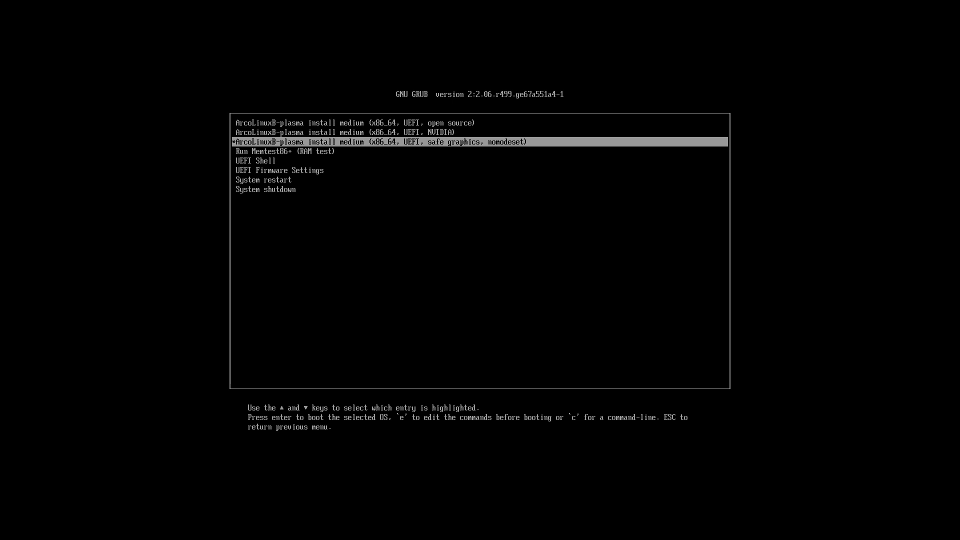
{"action": "key", "text": "Up"}
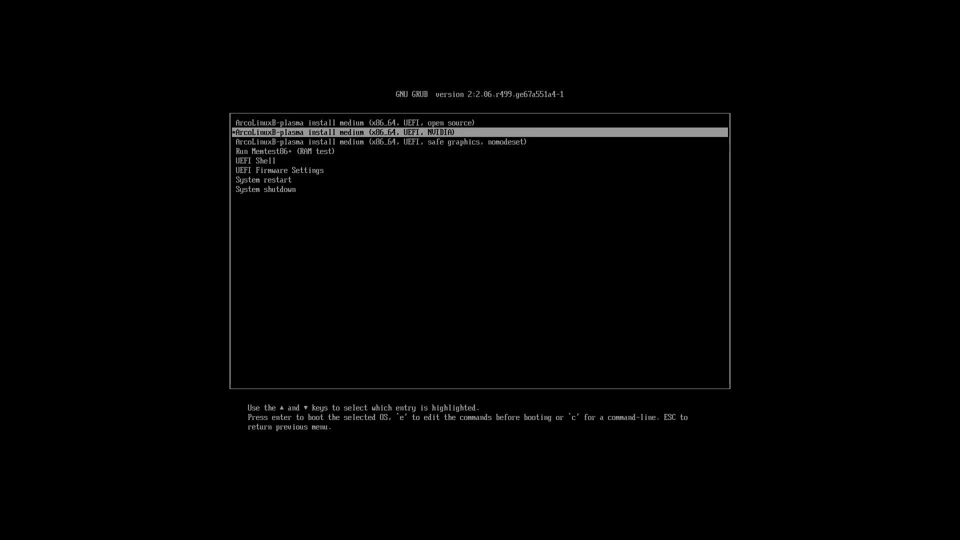
{"action": "key", "text": "Down"}
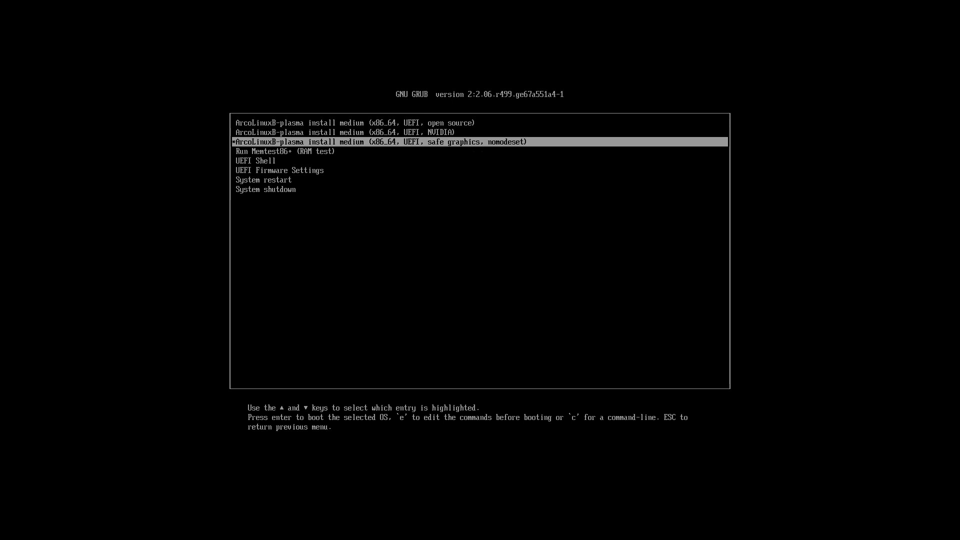
{"action": "key", "text": "Return"}
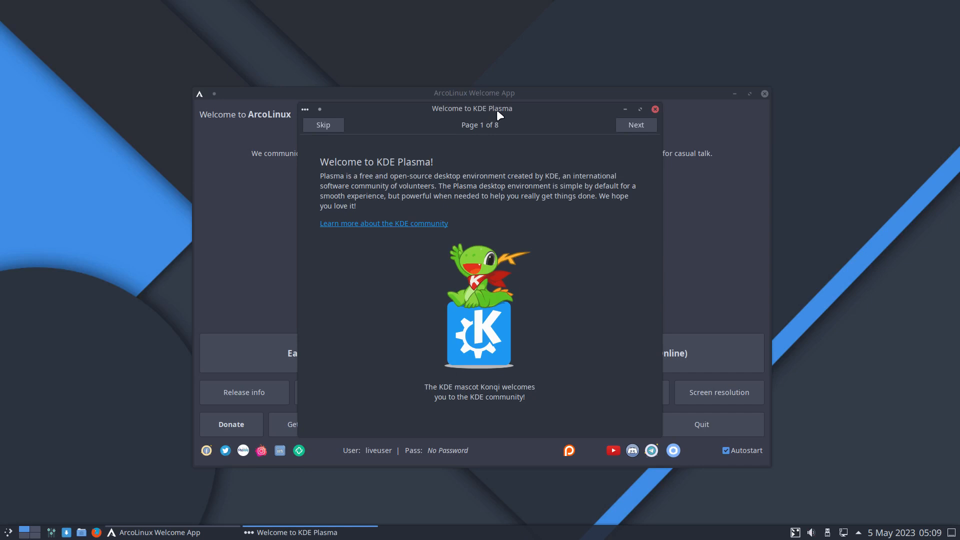
{"action": "mouse_move", "coordinate": [530, 127]}
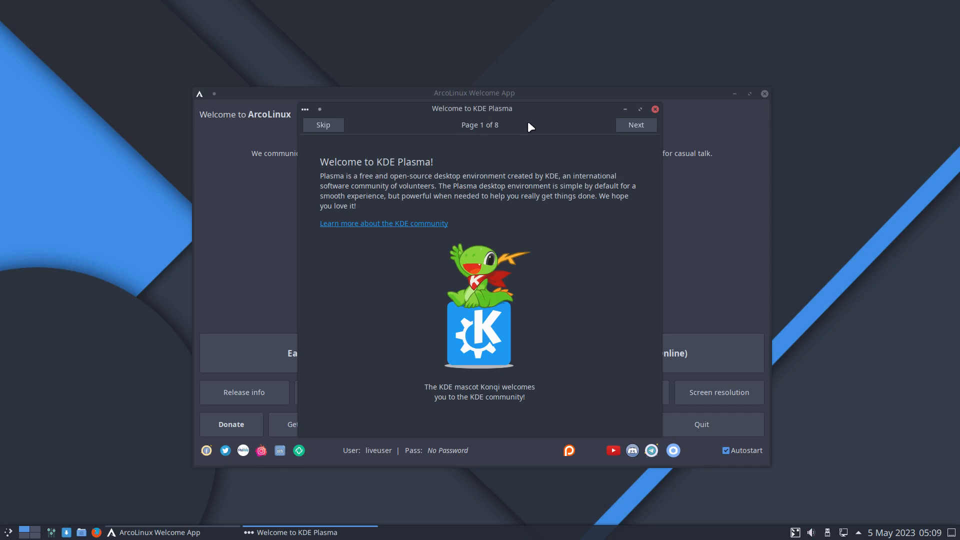
{"action": "mouse_move", "coordinate": [384, 222]}
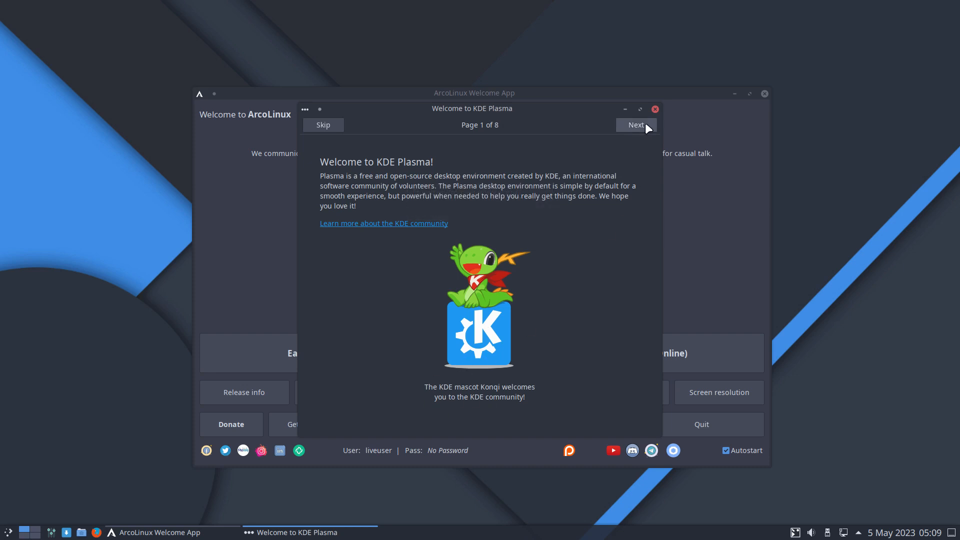
{"action": "mouse_move", "coordinate": [654, 110]}
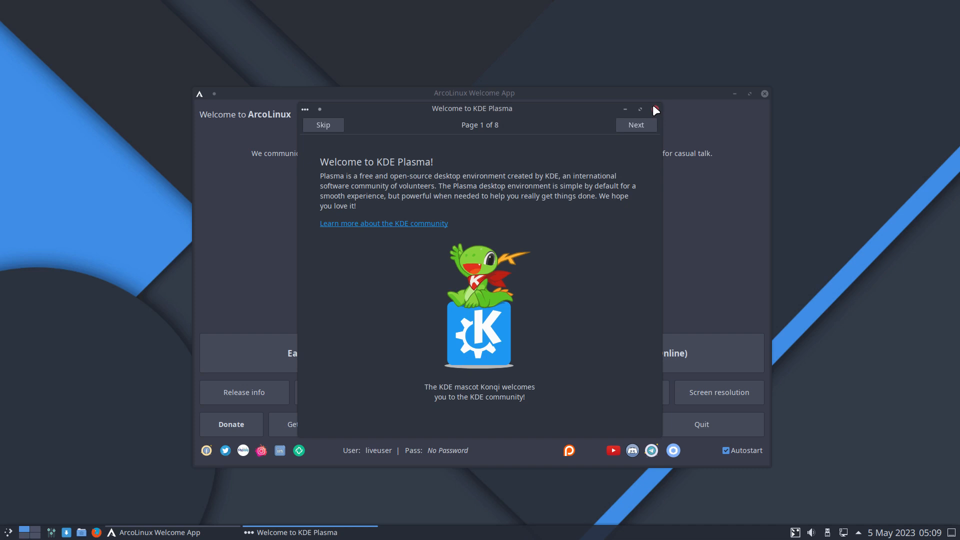
Step through all eight pages of the Welcome to KDE Plasma tour and finish it
{"action": "left_click", "coordinate": [636, 125]}
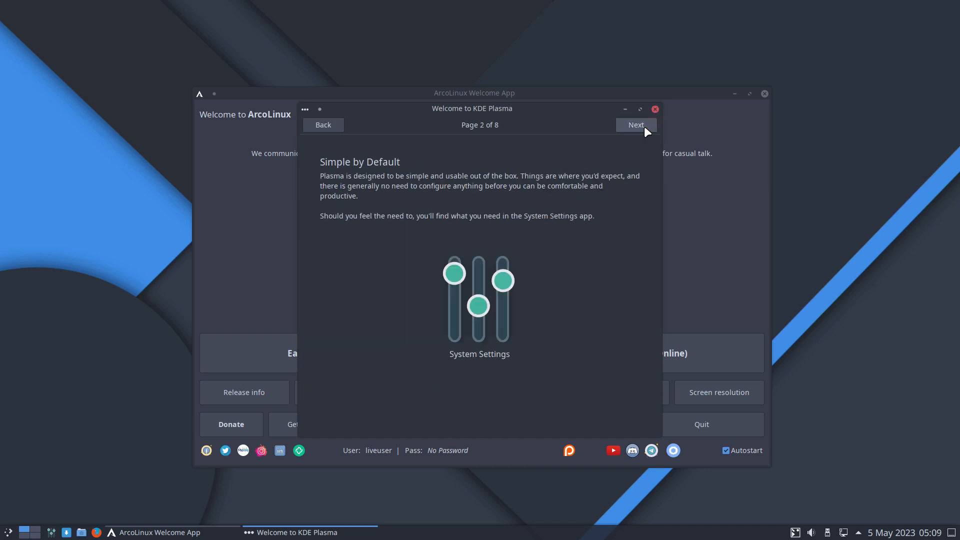
{"action": "left_click", "coordinate": [636, 125]}
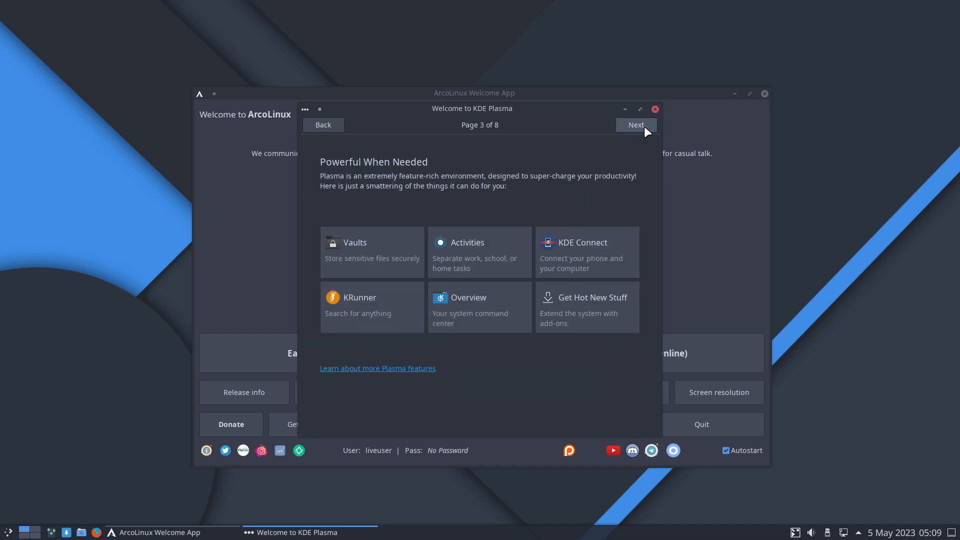
{"action": "left_click", "coordinate": [635, 125]}
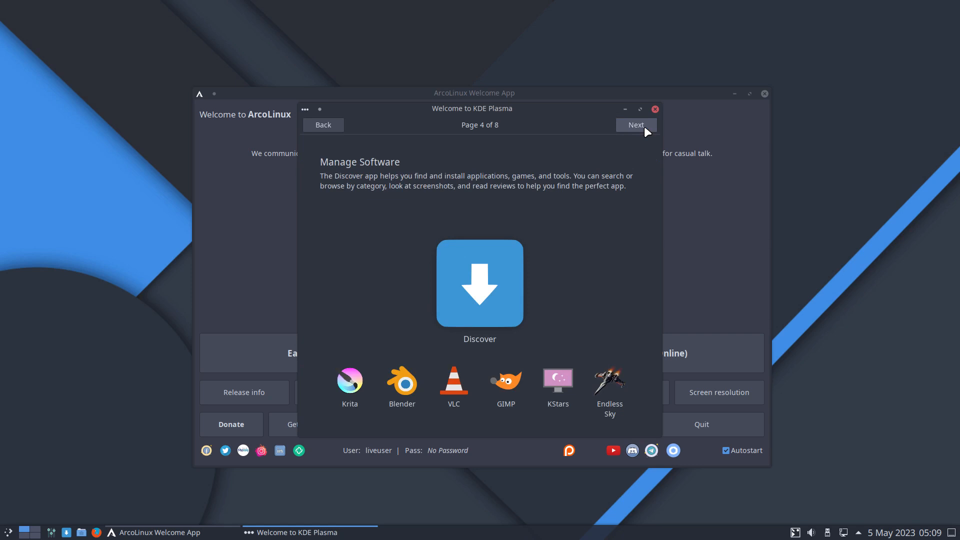
{"action": "left_click", "coordinate": [636, 125]}
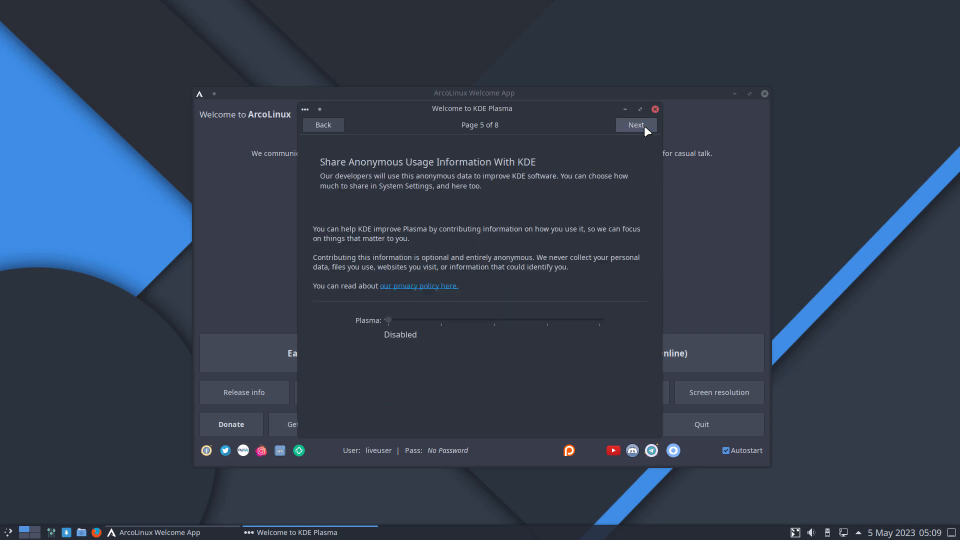
{"action": "left_click", "coordinate": [636, 125]}
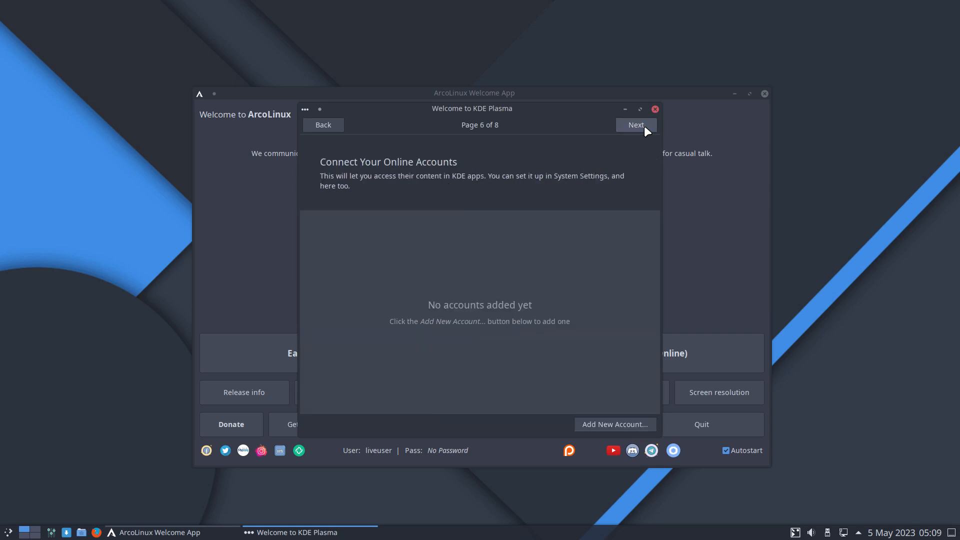
{"action": "left_click", "coordinate": [635, 125]}
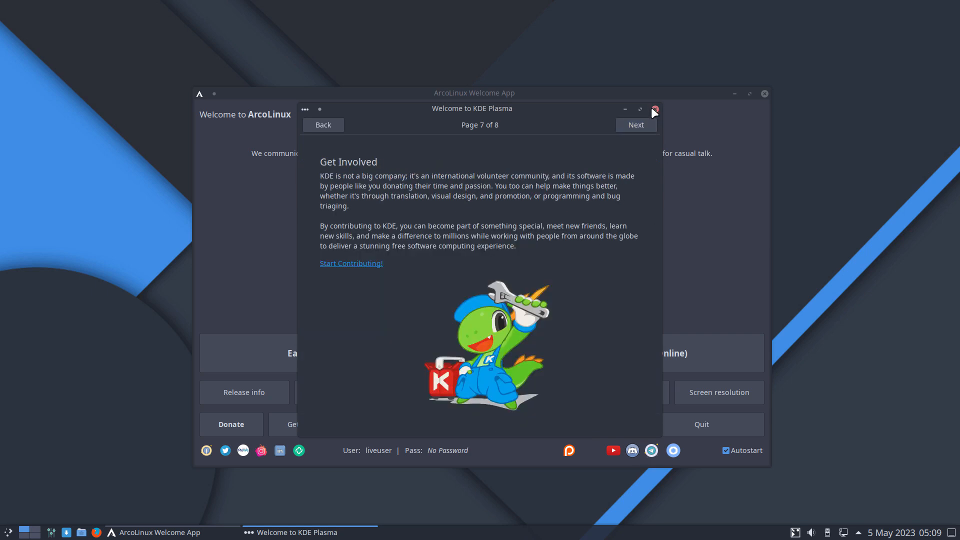
{"action": "left_click", "coordinate": [636, 125]}
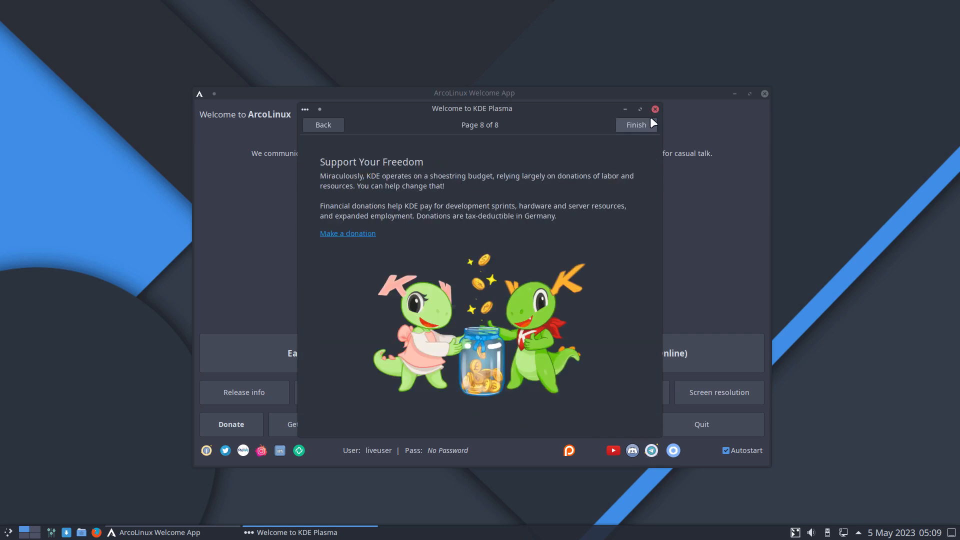
{"action": "left_click", "coordinate": [636, 125]}
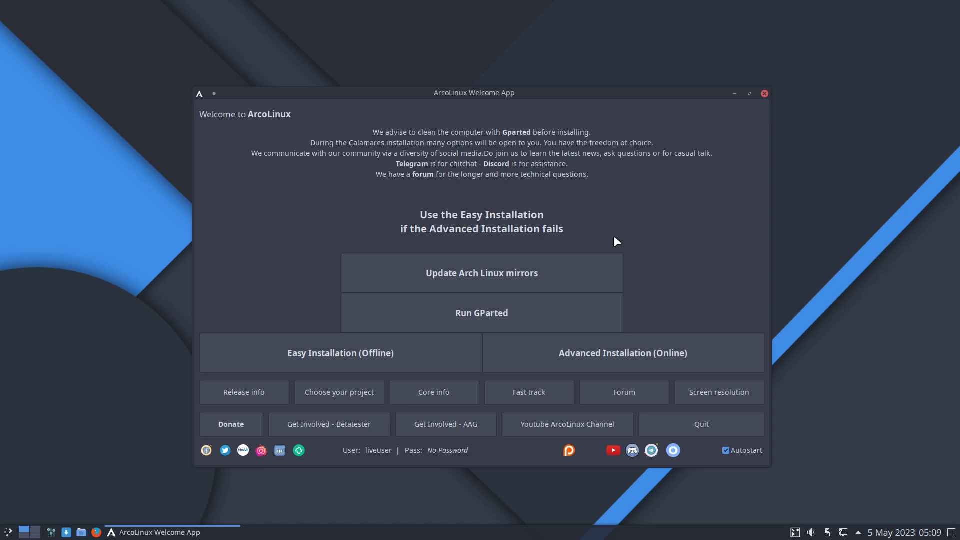
{"action": "mouse_move", "coordinate": [398, 341]}
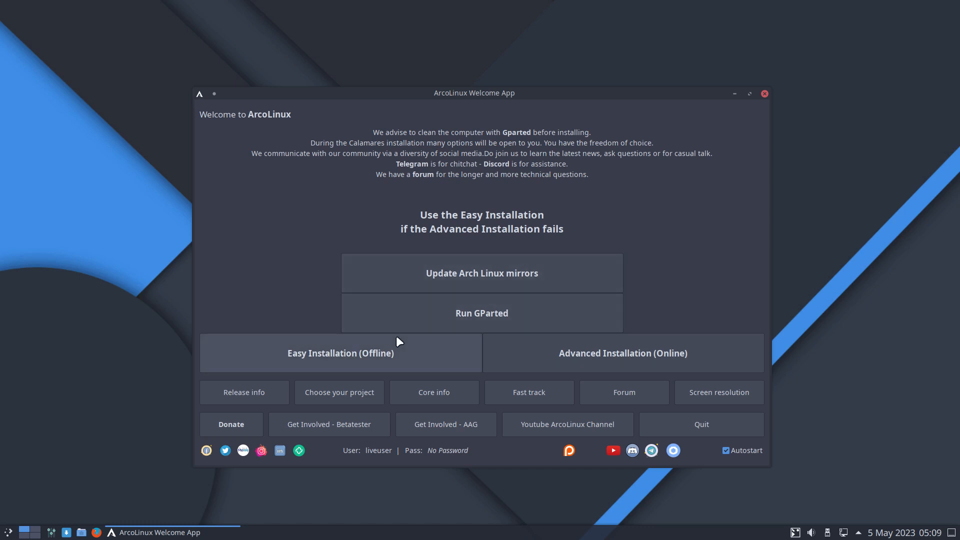
{"action": "mouse_move", "coordinate": [340, 357]}
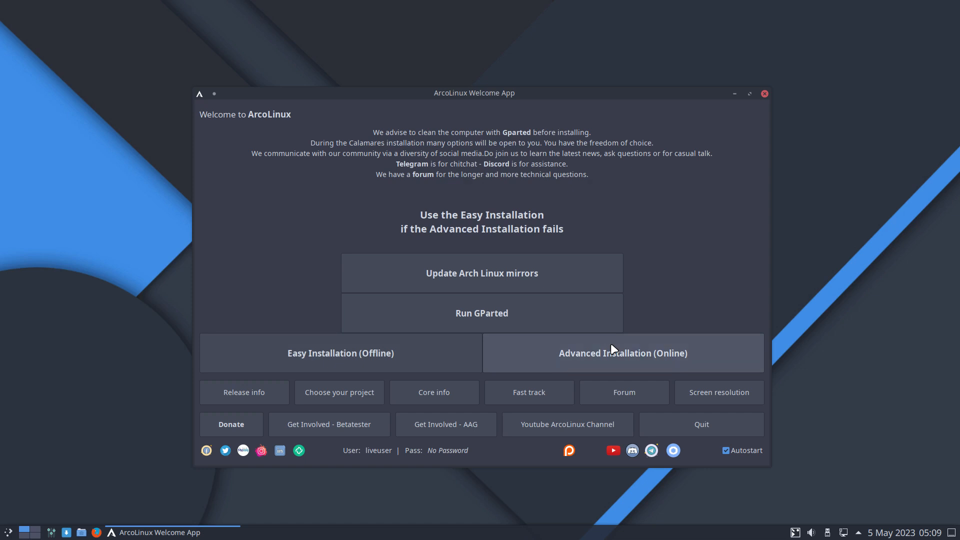
Launch the Advanced Installation (Online) from the ArcoLinux Welcome App
{"action": "left_click", "coordinate": [623, 353]}
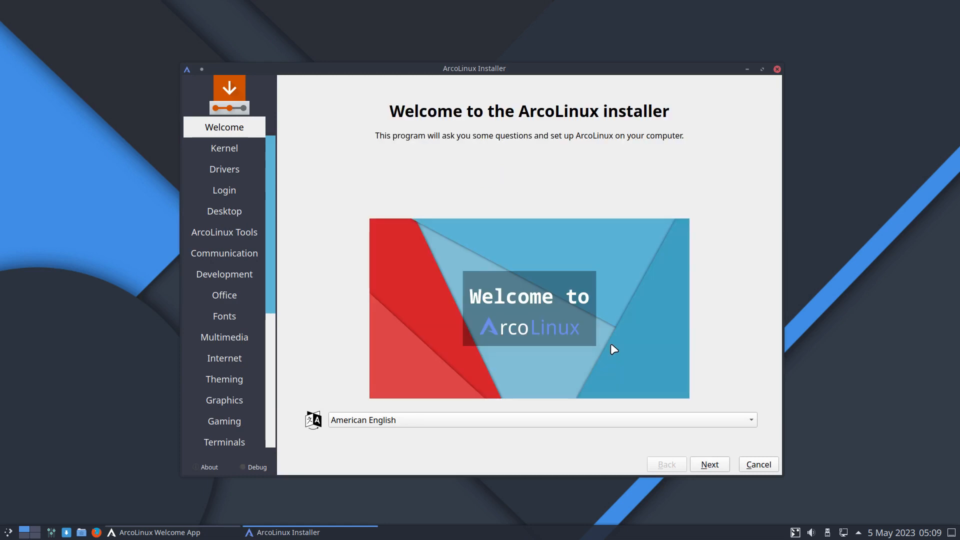
{"action": "mouse_move", "coordinate": [343, 313]}
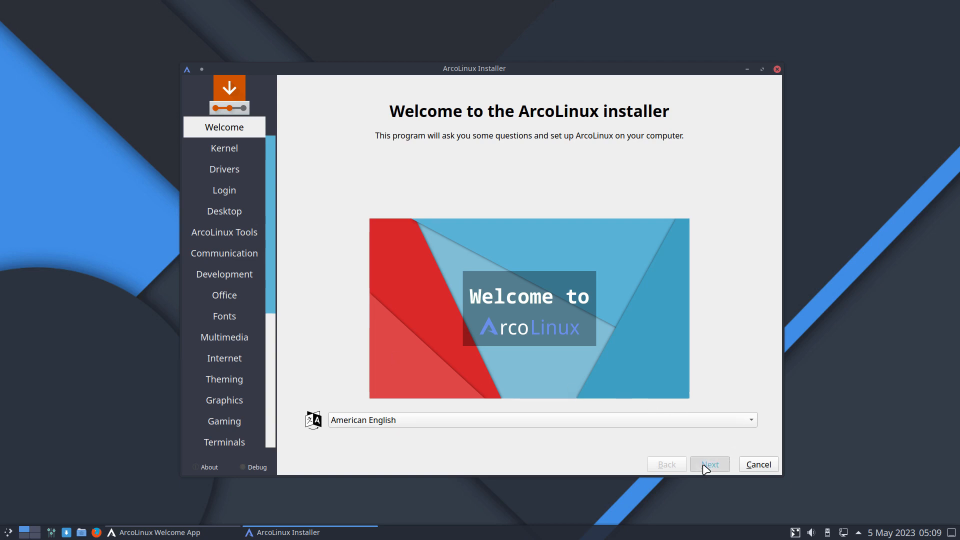
Advance past the Welcome, Drivers and Login pages with no drivers or login managers ticked
{"action": "left_click", "coordinate": [707, 463]}
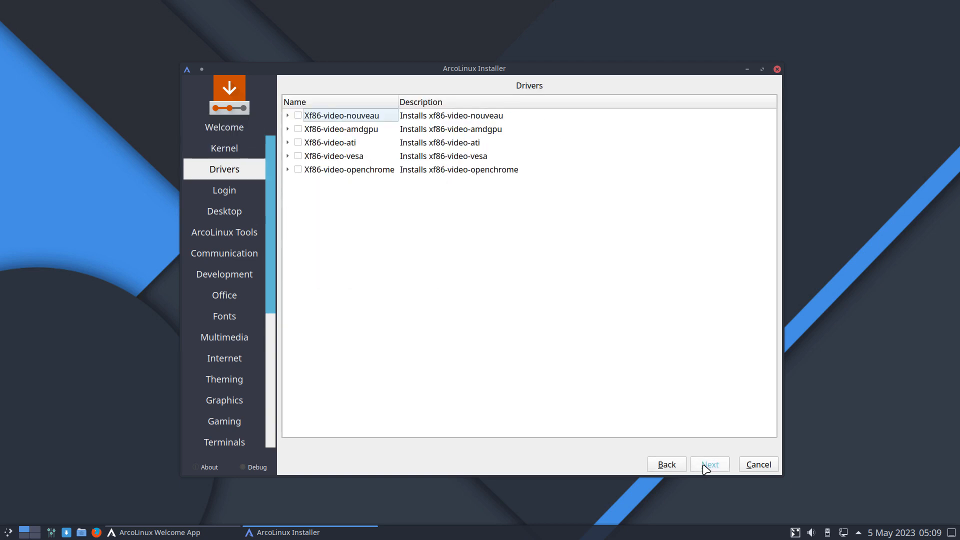
{"action": "left_click", "coordinate": [709, 463]}
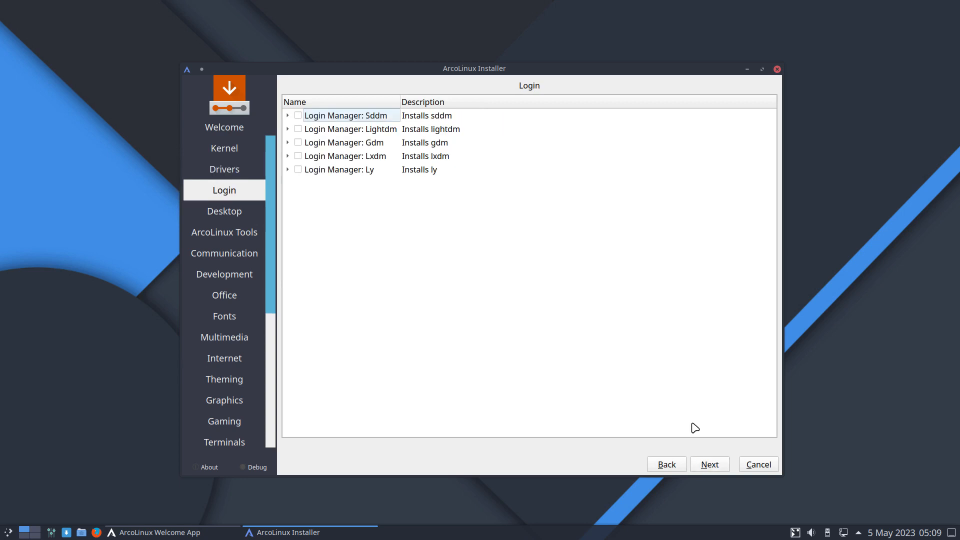
{"action": "mouse_move", "coordinate": [492, 92]}
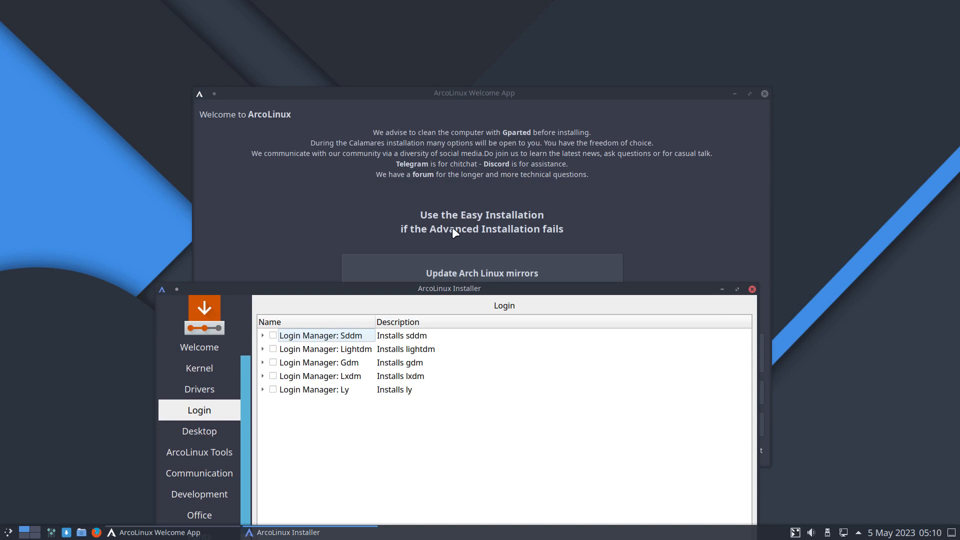
{"action": "mouse_move", "coordinate": [500, 295]}
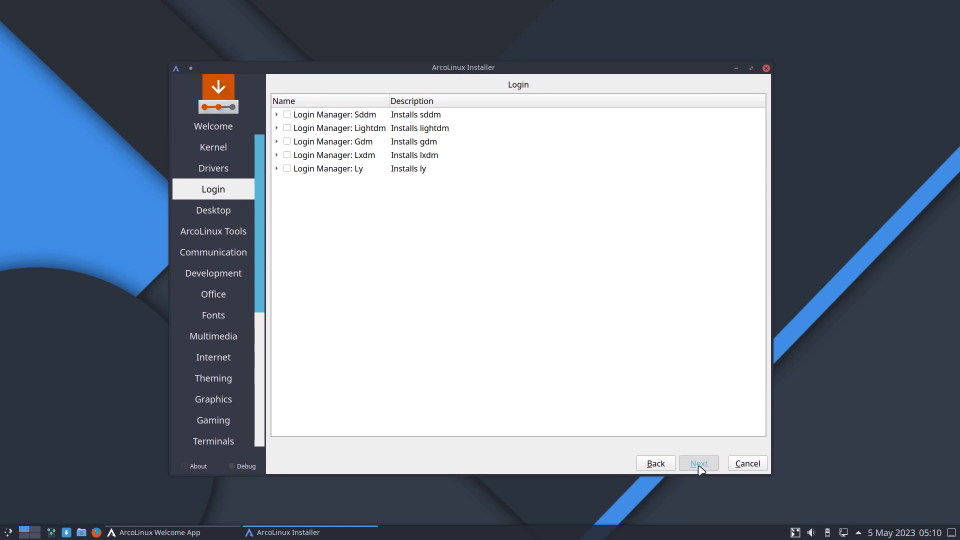
{"action": "left_click", "coordinate": [697, 462]}
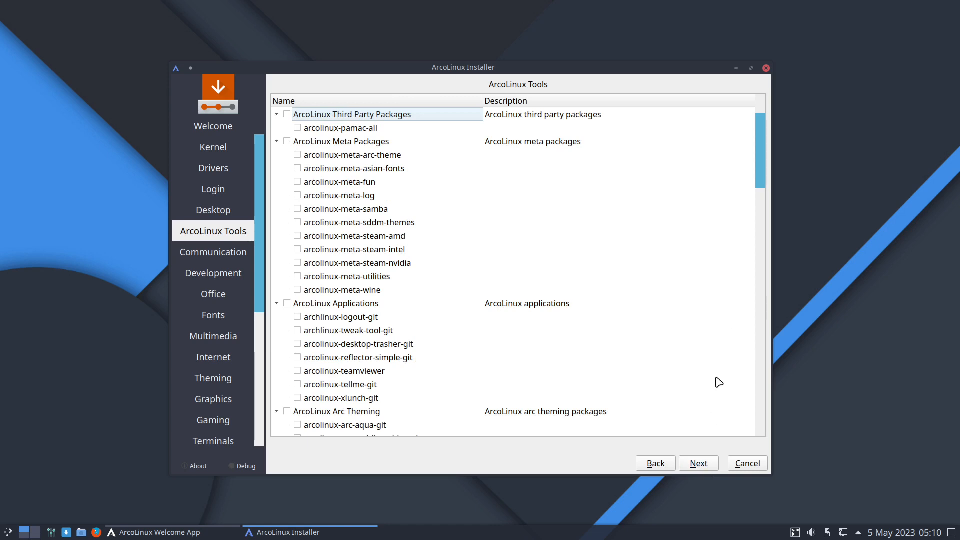
Skip the ArcoLinux Tools and Theming package pages without ticking anything
{"action": "left_click", "coordinate": [698, 462]}
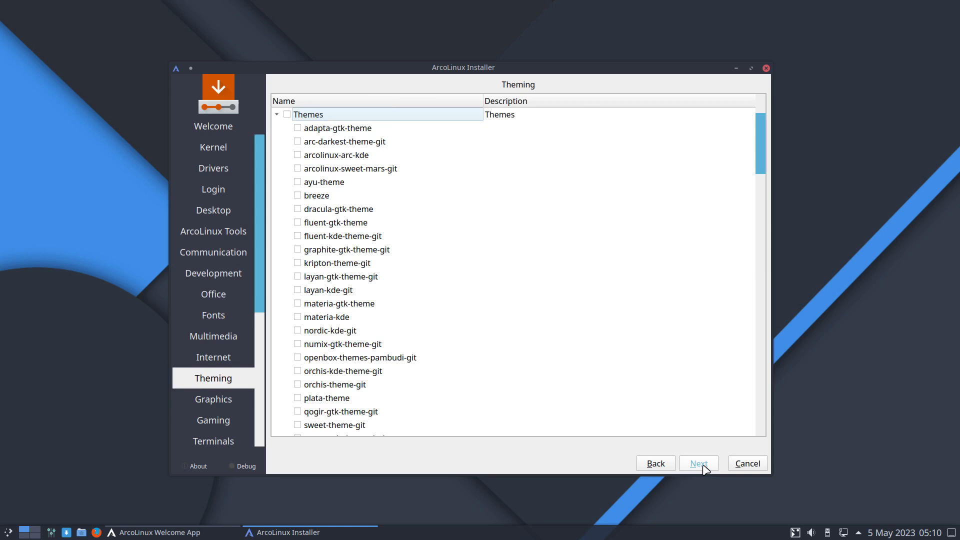
{"action": "left_click", "coordinate": [698, 462]}
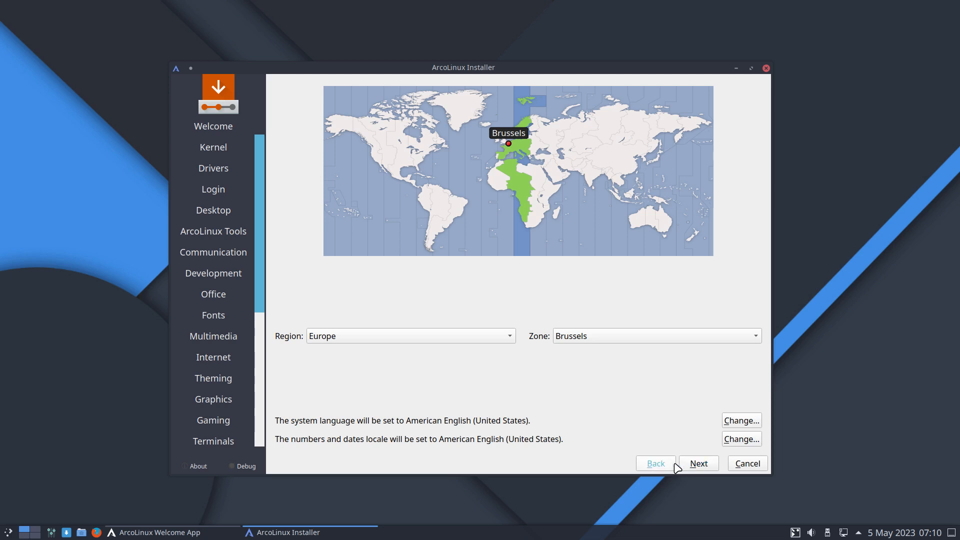
Accept the Europe/Brussels location, skip ArcoLinux Dev packages and keep the Belgian keyboard
{"action": "left_click", "coordinate": [698, 463]}
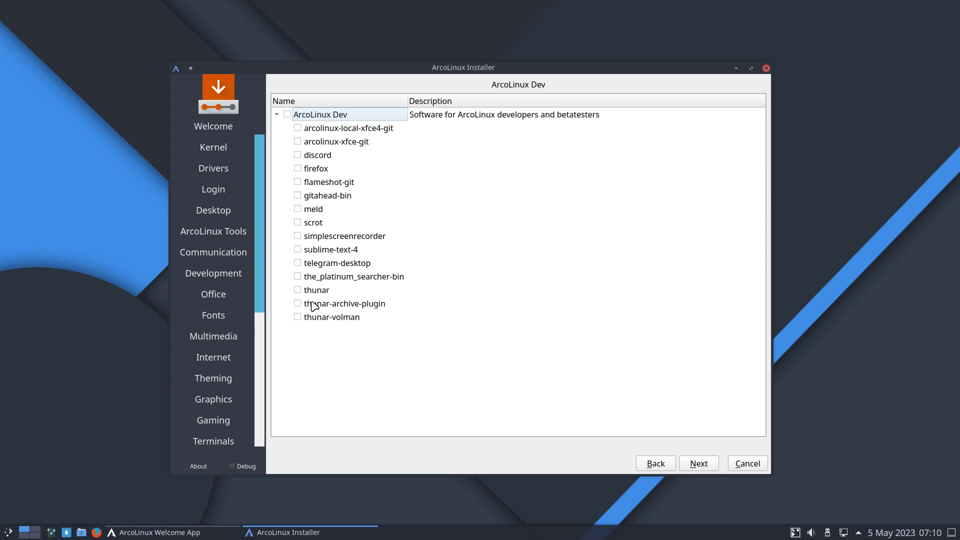
{"action": "mouse_move", "coordinate": [312, 127]}
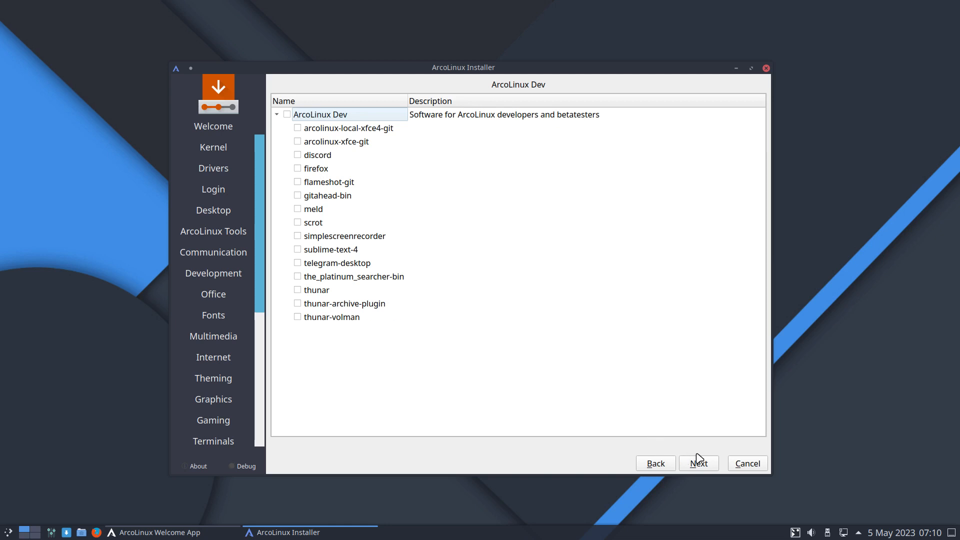
{"action": "left_click", "coordinate": [698, 463]}
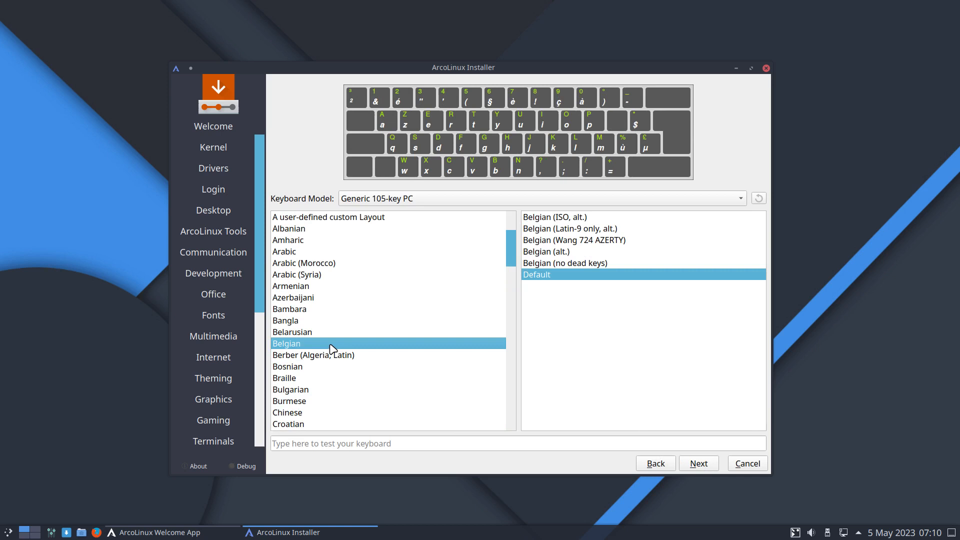
{"action": "left_click", "coordinate": [696, 463]}
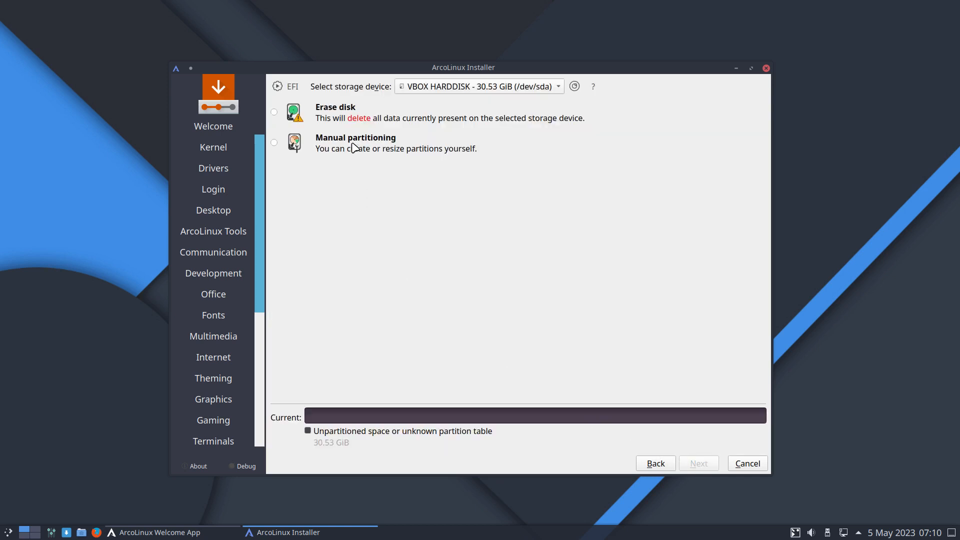
Choose Erase disk with ext4 and no swap, and accept the partitioning plan
{"action": "left_click", "coordinate": [274, 111]}
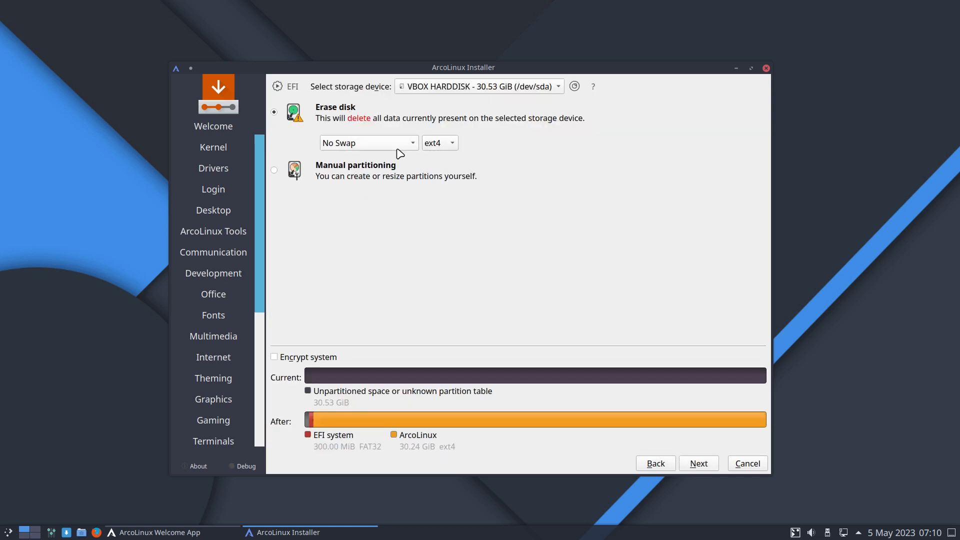
{"action": "left_click", "coordinate": [435, 143]}
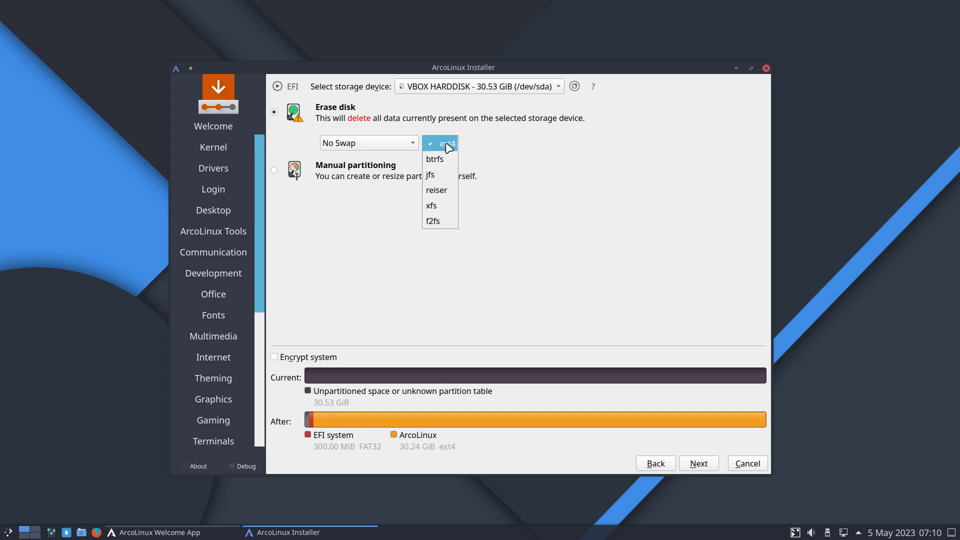
{"action": "left_click", "coordinate": [440, 143]}
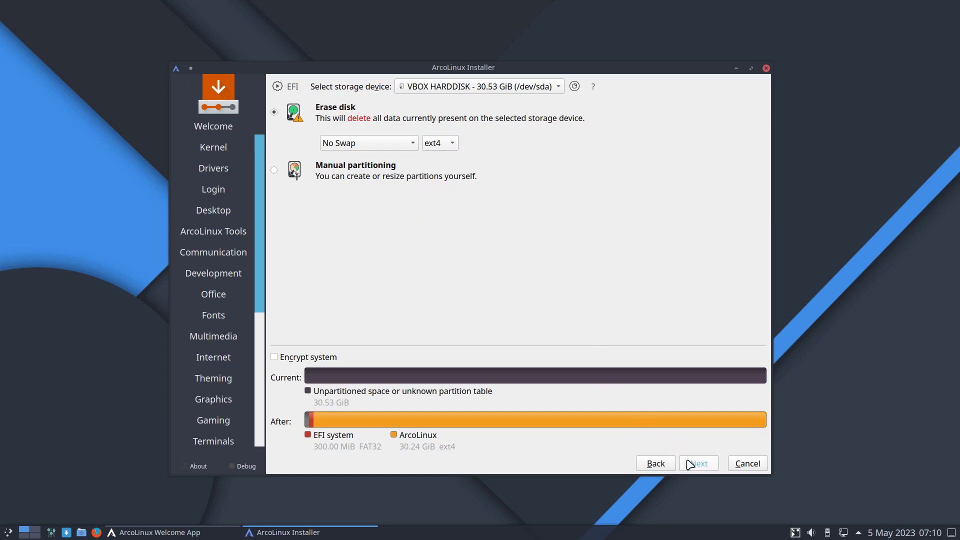
{"action": "left_click", "coordinate": [698, 463]}
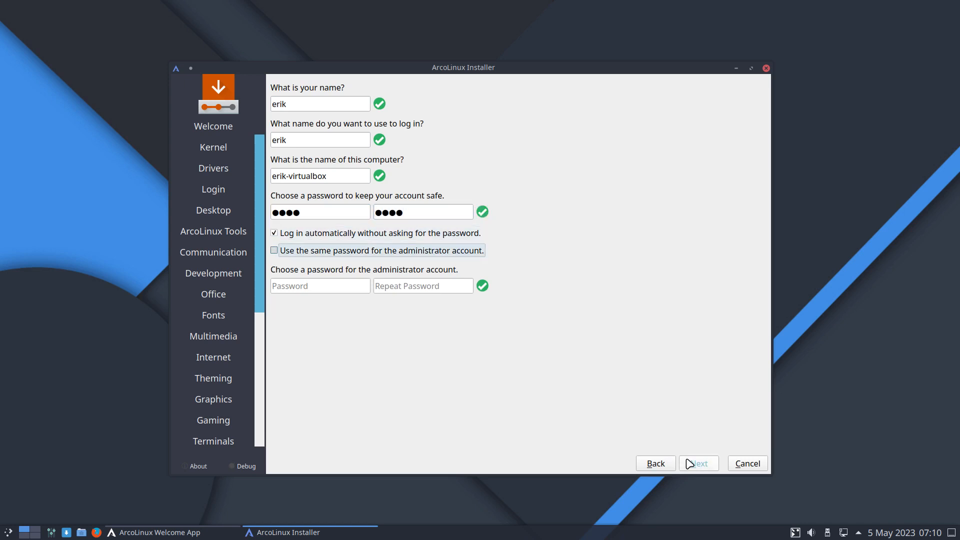
Reuse the user password for the administrator, continue to the summary and confirm Install now
{"action": "left_click", "coordinate": [274, 250]}
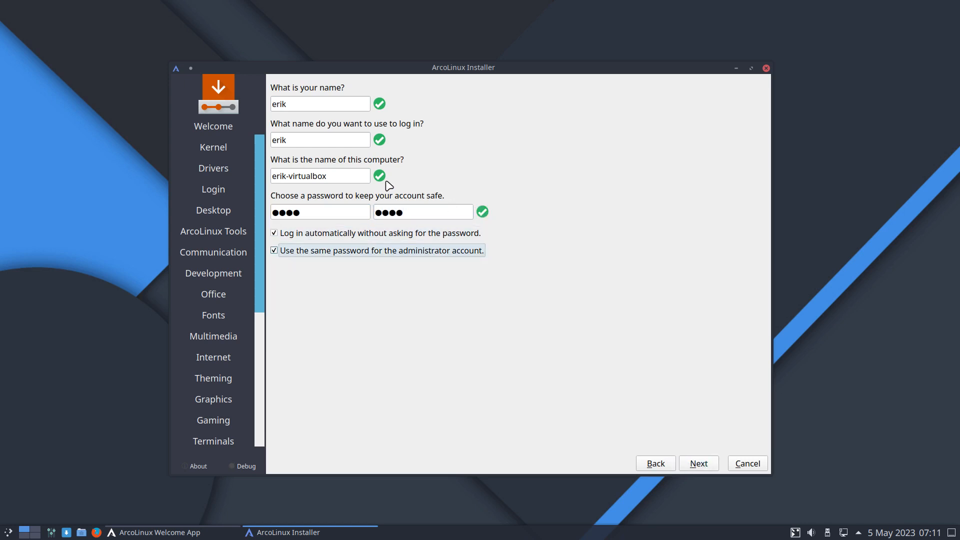
{"action": "triple_click", "coordinate": [319, 176]}
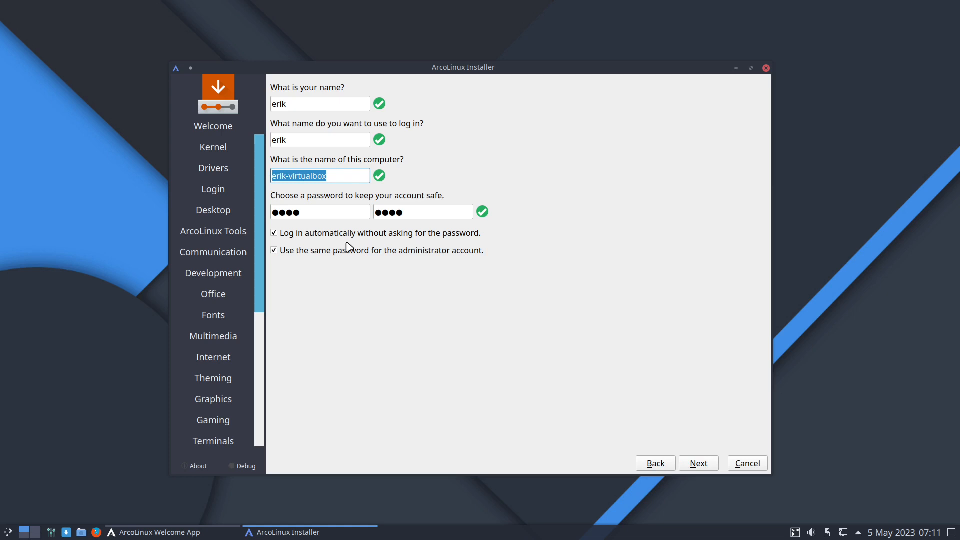
{"action": "mouse_move", "coordinate": [672, 413]}
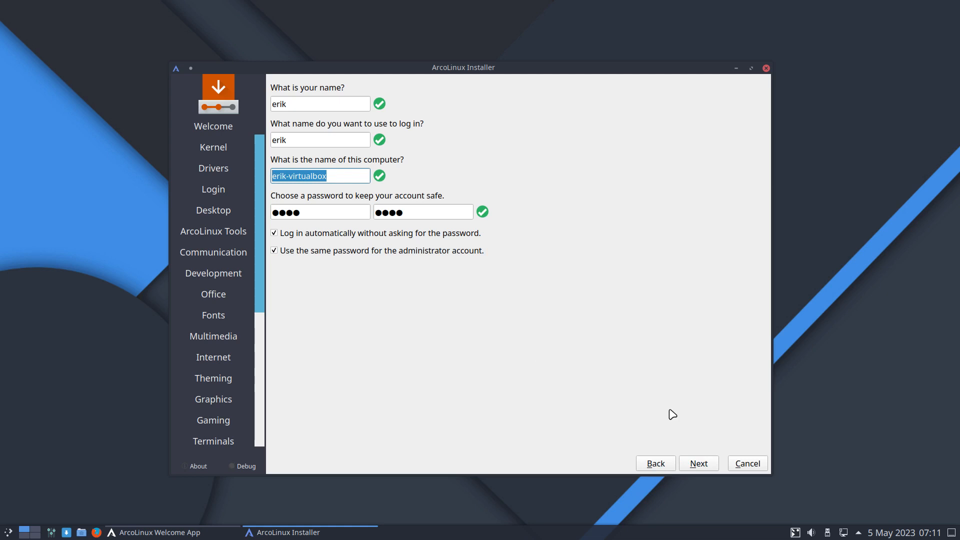
{"action": "left_click", "coordinate": [697, 463]}
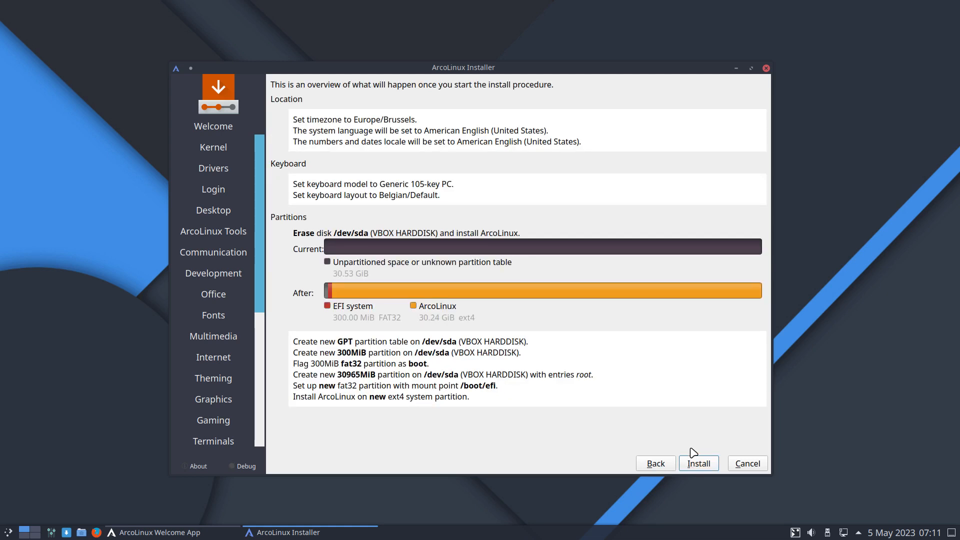
{"action": "left_click", "coordinate": [698, 463]}
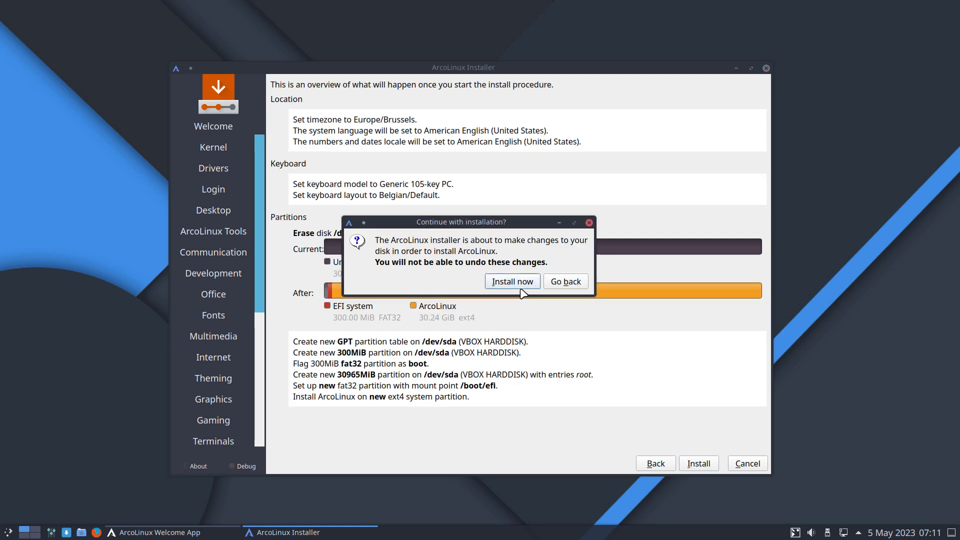
{"action": "left_click", "coordinate": [512, 281]}
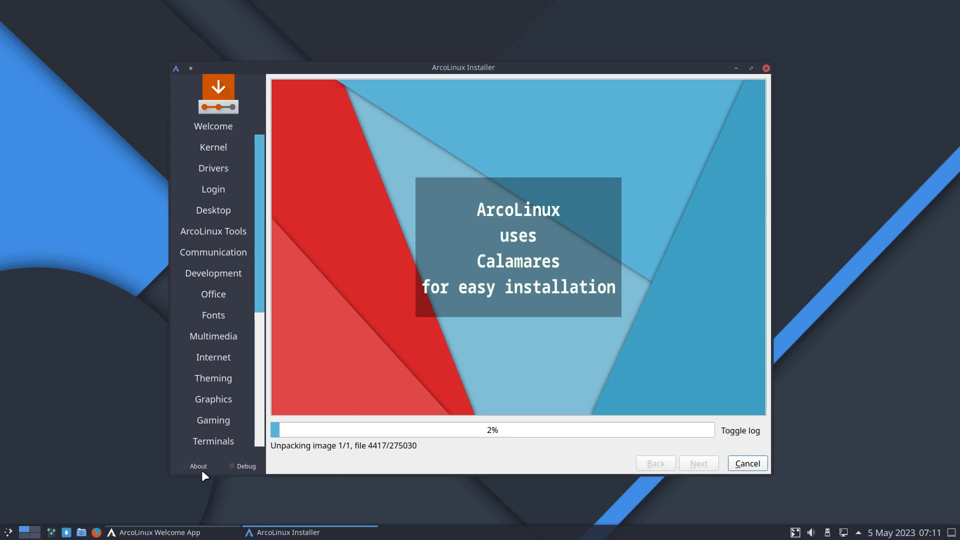
View and close the Calamares about box while the system image unpacks
{"action": "left_click", "coordinate": [194, 466]}
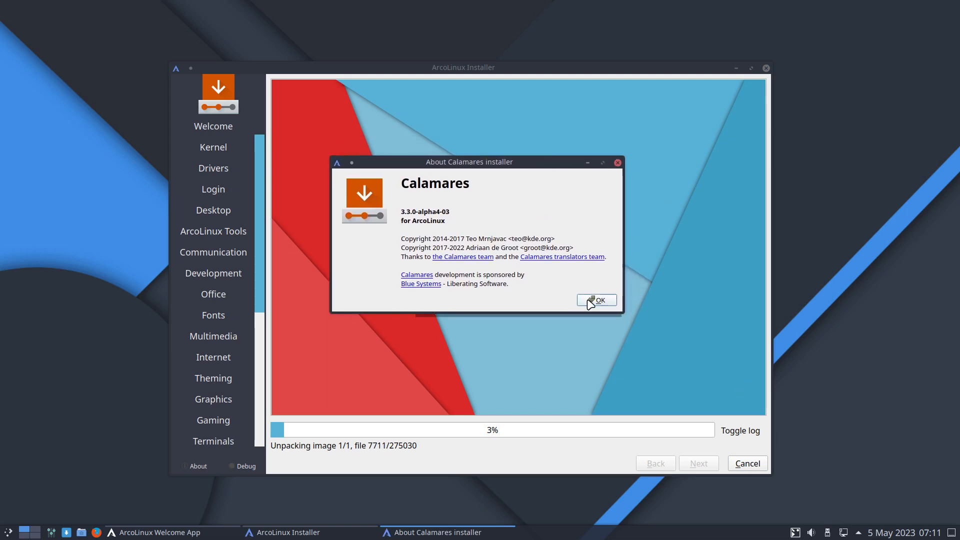
{"action": "left_click", "coordinate": [596, 300]}
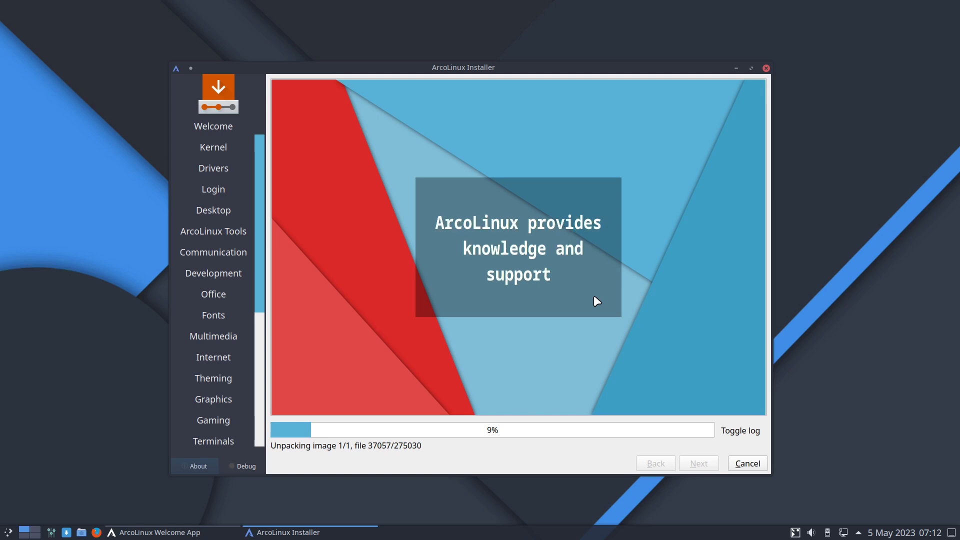
Switch the installer from slideshow to detailed log, then raise the Plasma application menu
{"action": "left_click", "coordinate": [740, 430]}
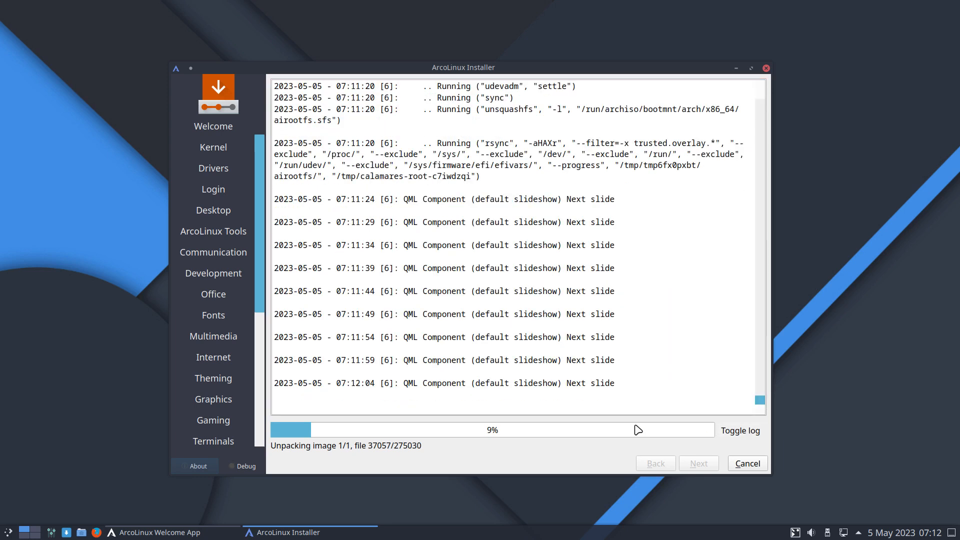
{"action": "mouse_move", "coordinate": [478, 304]}
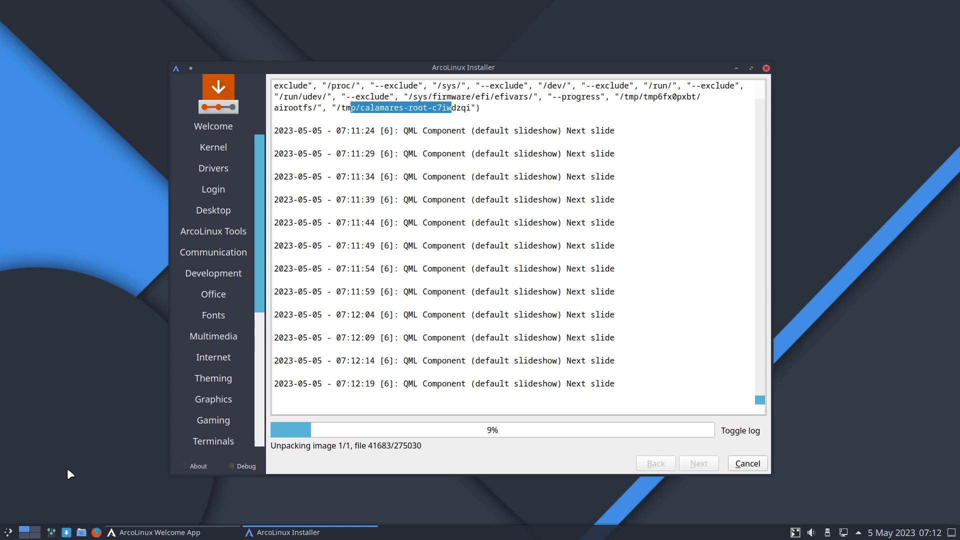
{"action": "left_click", "coordinate": [8, 531]}
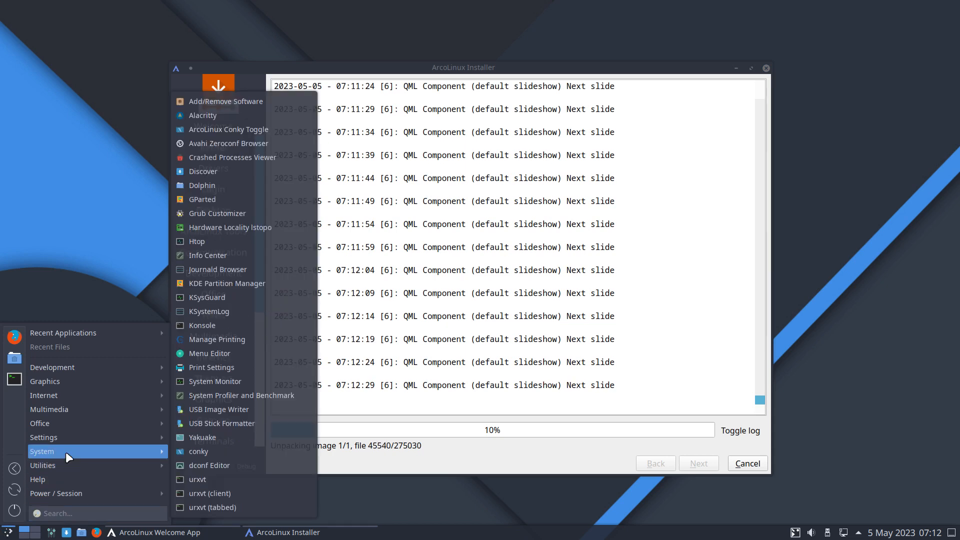
{"action": "mouse_move", "coordinate": [49, 409]}
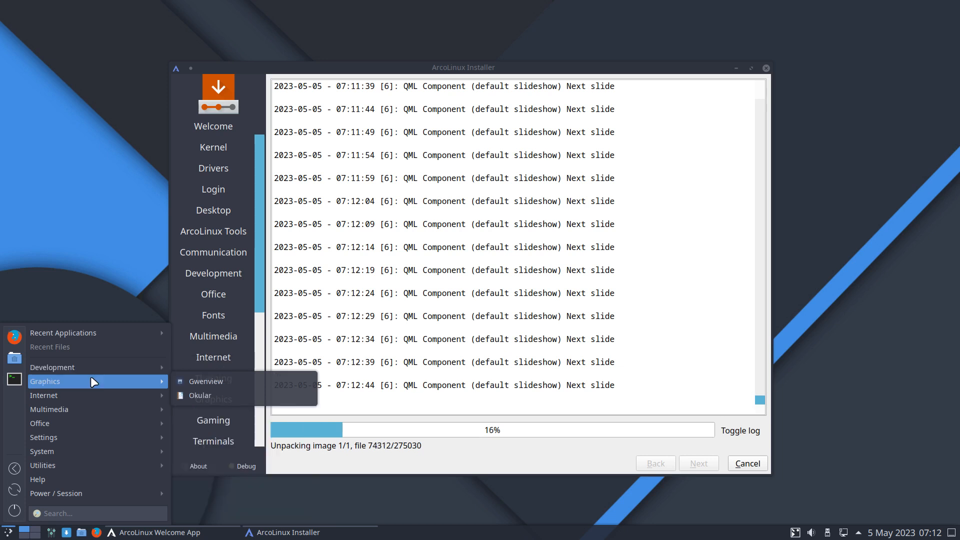
{"action": "mouse_move", "coordinate": [199, 395]}
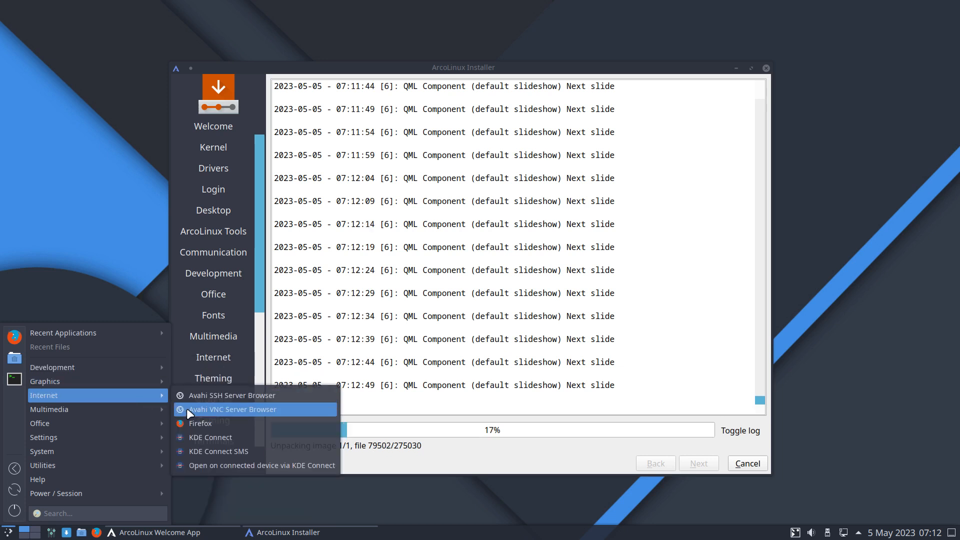
{"action": "mouse_move", "coordinate": [98, 423]}
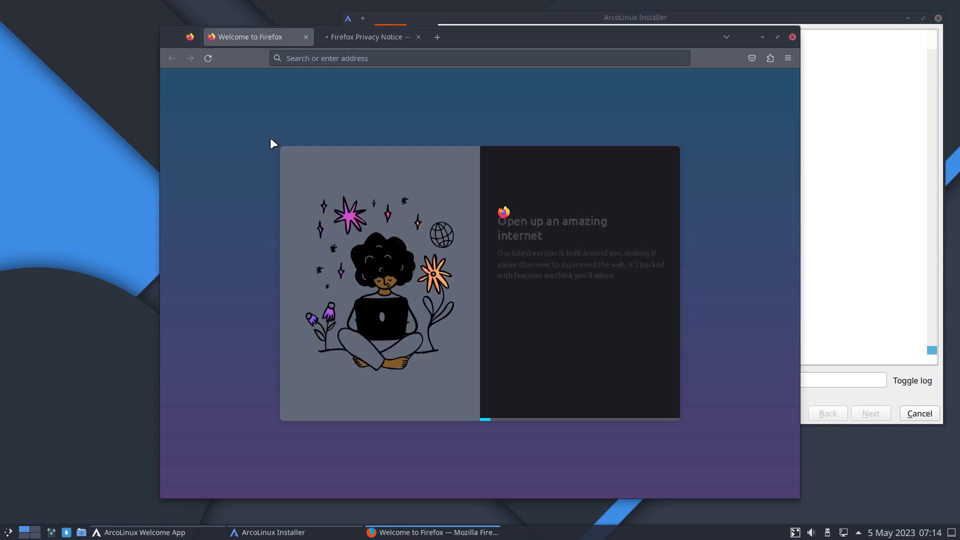
Go to arcolinuxb.com, enter its BYOI page and dismiss the cookie notice
{"action": "left_click", "coordinate": [429, 58]}
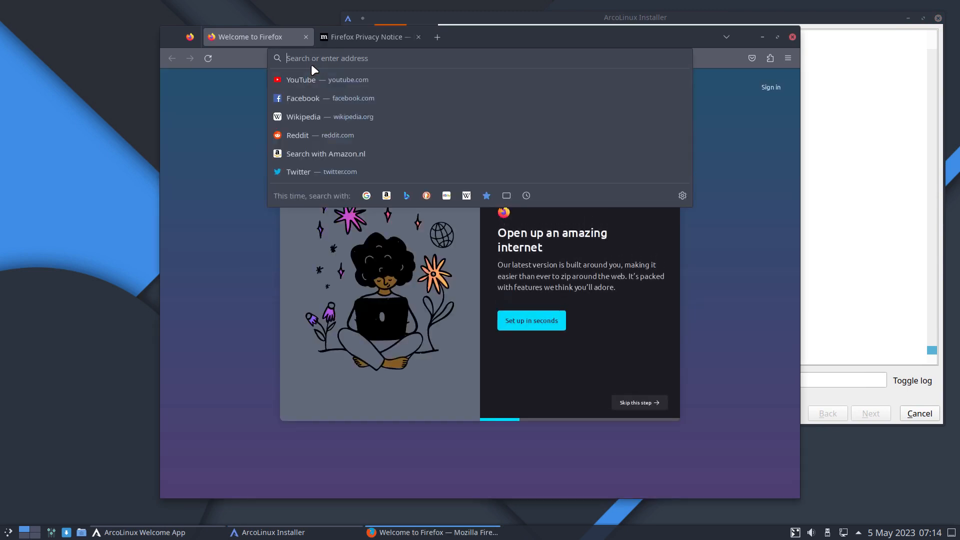
{"action": "type", "text": "arcolinuxb.com"}
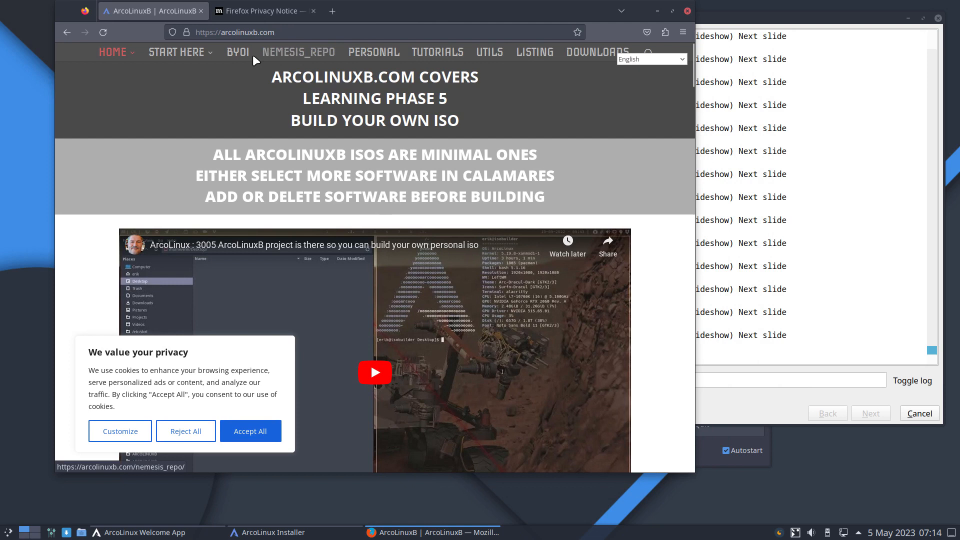
{"action": "left_click", "coordinate": [238, 52]}
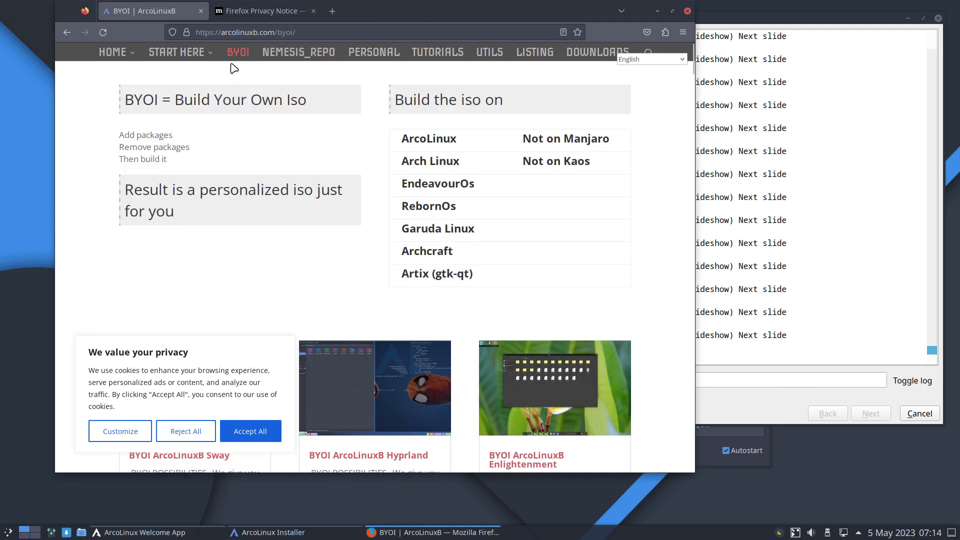
{"action": "mouse_move", "coordinate": [329, 136]}
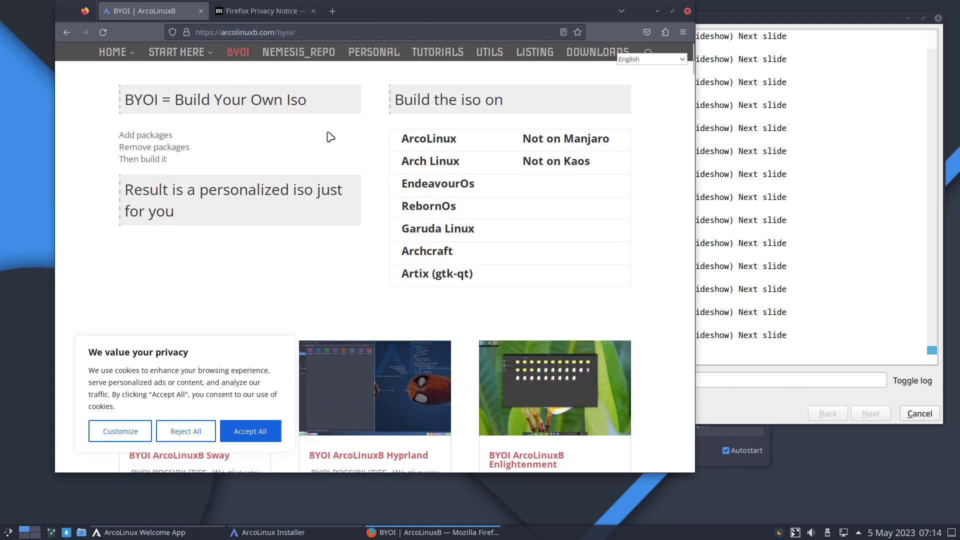
{"action": "mouse_move", "coordinate": [431, 251]}
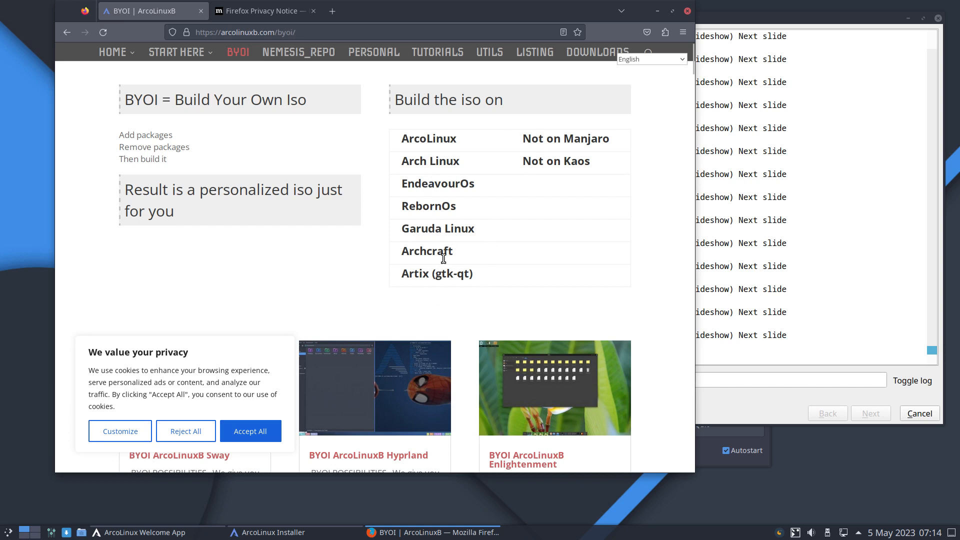
{"action": "left_click", "coordinate": [250, 430]}
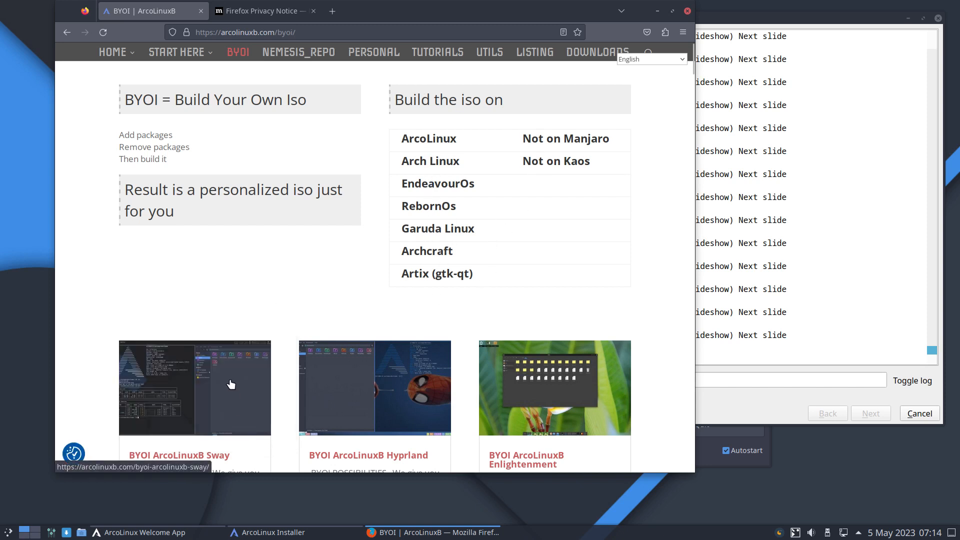
Open the BYOI ArcoLinuxB Plasma article and its embedded Plasma install video on YouTube
{"action": "scroll", "scroll_direction": "down", "scroll_amount": 3}
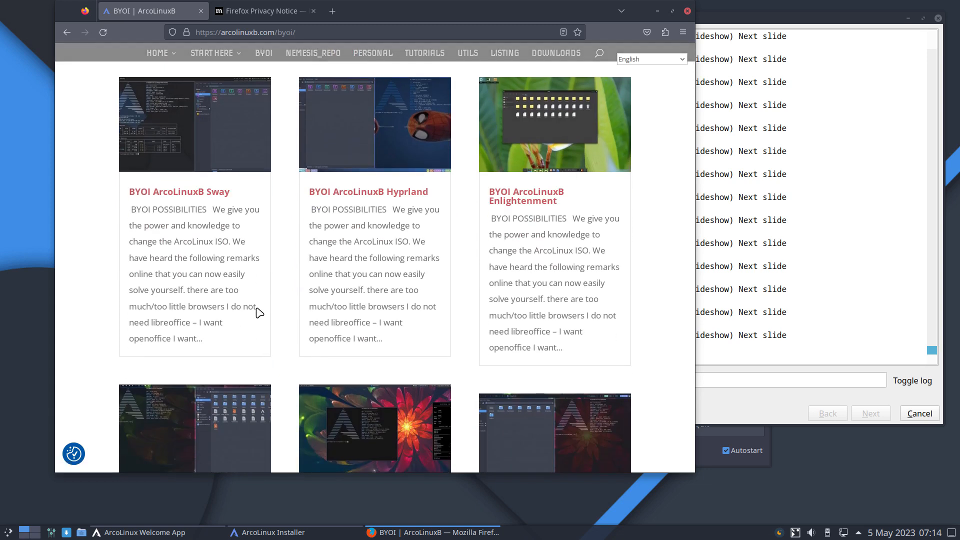
{"action": "mouse_move", "coordinate": [378, 195]}
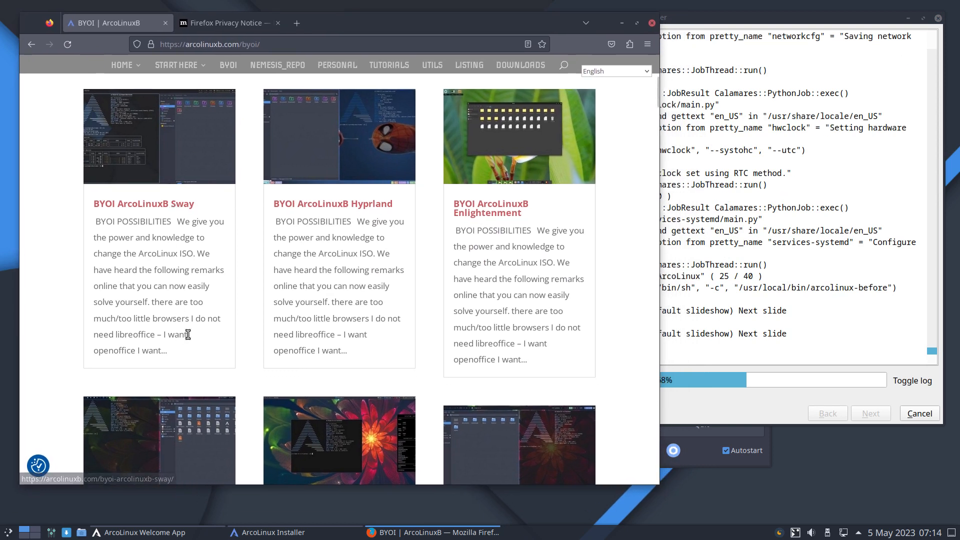
{"action": "scroll", "scroll_direction": "down", "scroll_amount": 3}
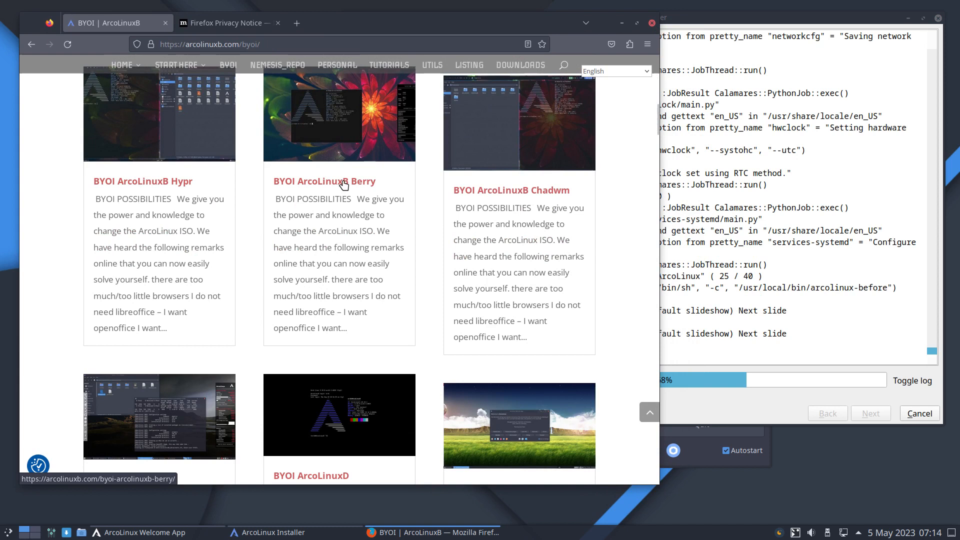
{"action": "scroll", "scroll_direction": "down", "scroll_amount": 3}
{"action": "type", "text": "pla"}
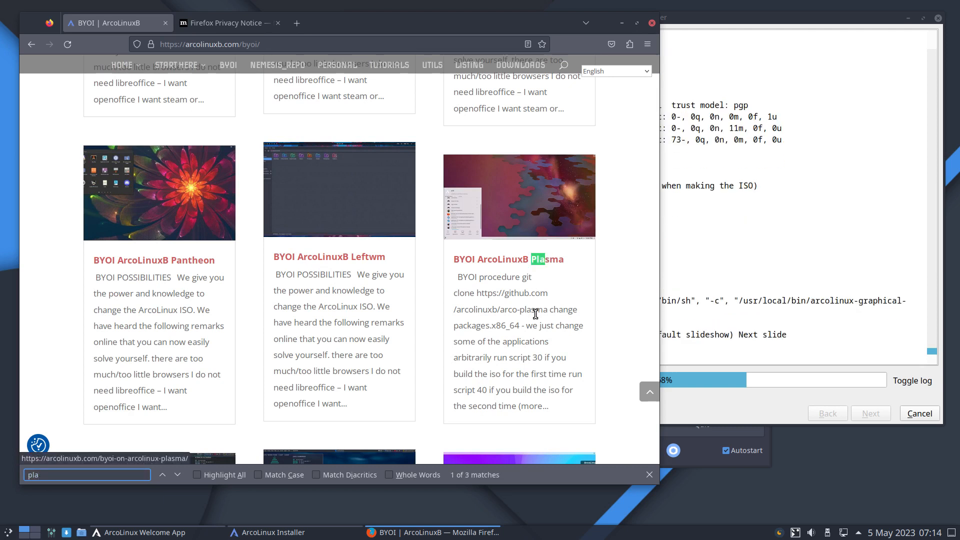
{"action": "type", "text": "ma"}
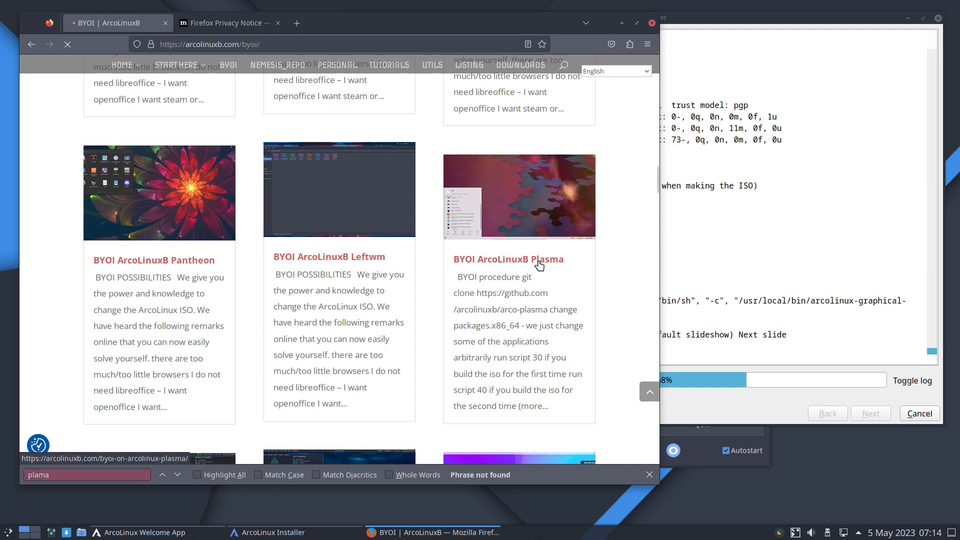
{"action": "left_click", "coordinate": [508, 259]}
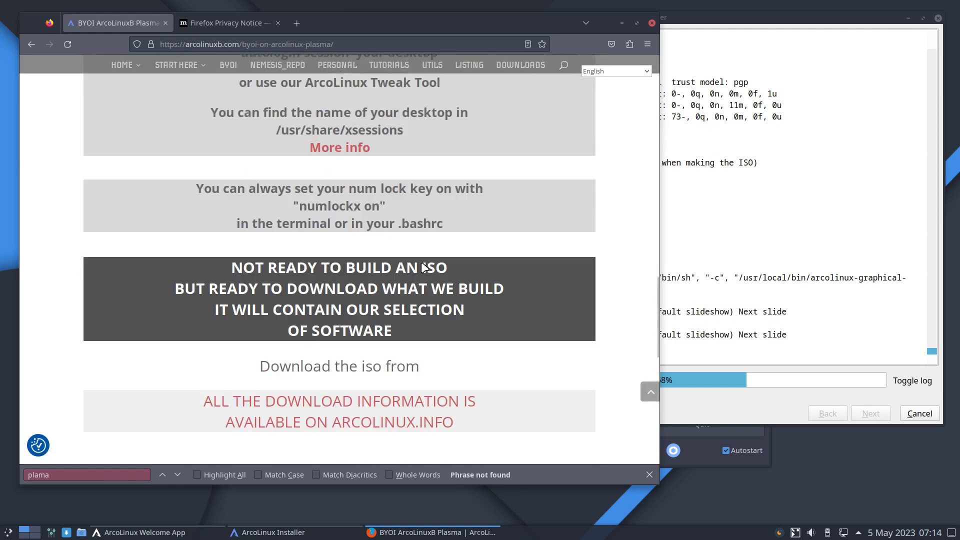
{"action": "scroll", "scroll_direction": "down", "scroll_amount": 3}
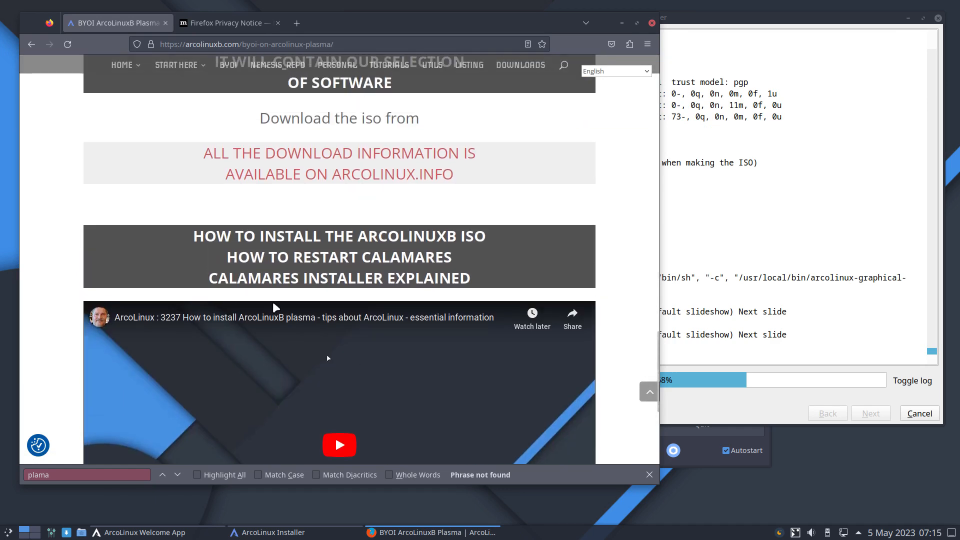
{"action": "scroll", "scroll_direction": "down", "scroll_amount": 3}
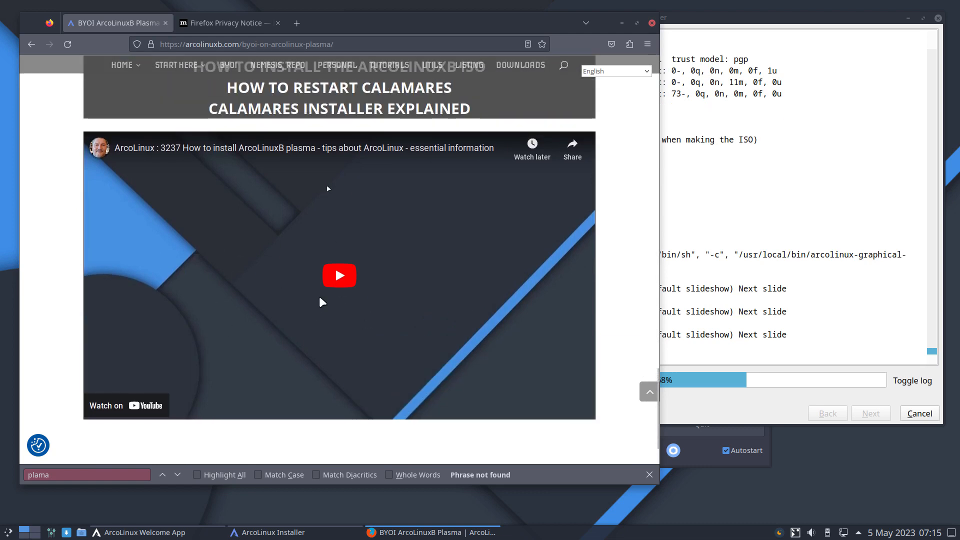
{"action": "mouse_move", "coordinate": [251, 153]}
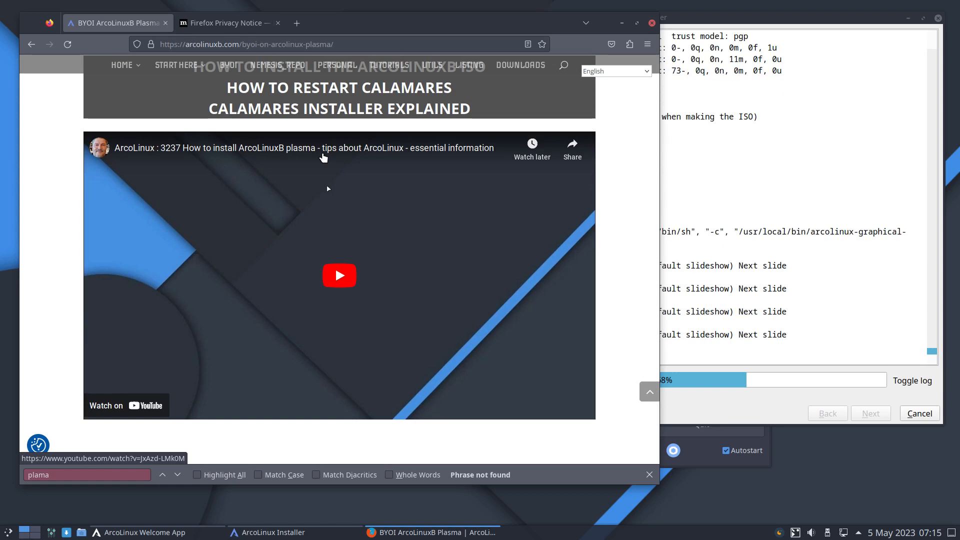
{"action": "left_click", "coordinate": [339, 275]}
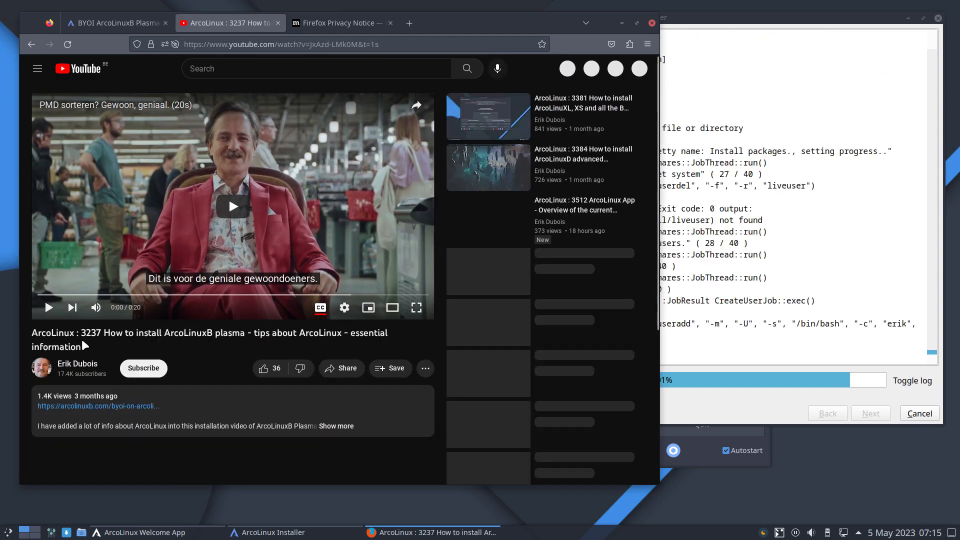
{"action": "scroll", "scroll_direction": "down", "scroll_amount": 3}
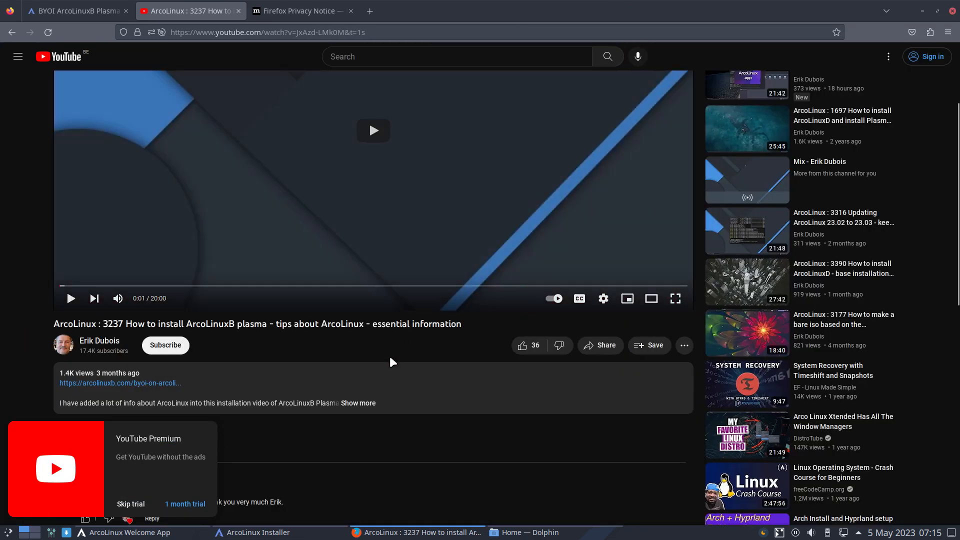
{"action": "scroll", "scroll_direction": "down", "scroll_amount": 3}
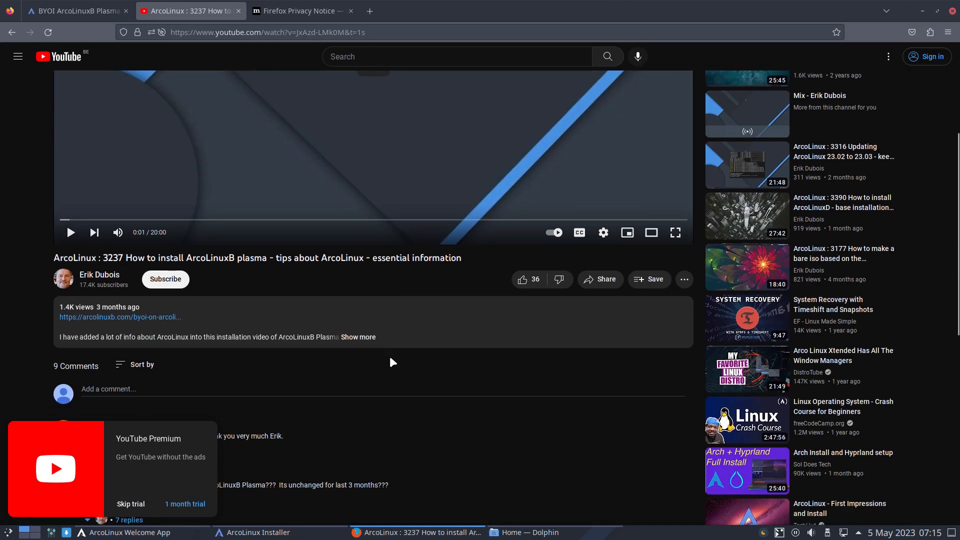
{"action": "mouse_move", "coordinate": [392, 378]}
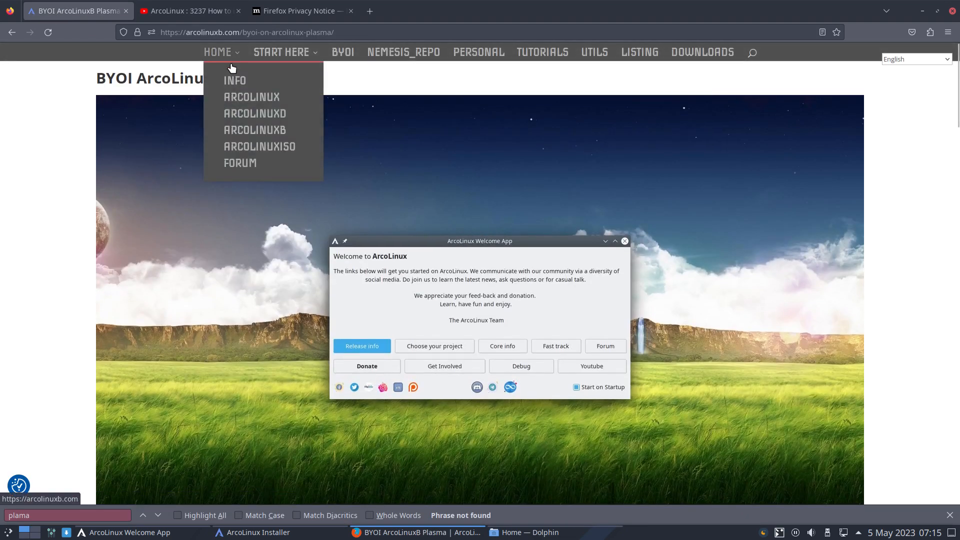
{"action": "mouse_move", "coordinate": [234, 80]}
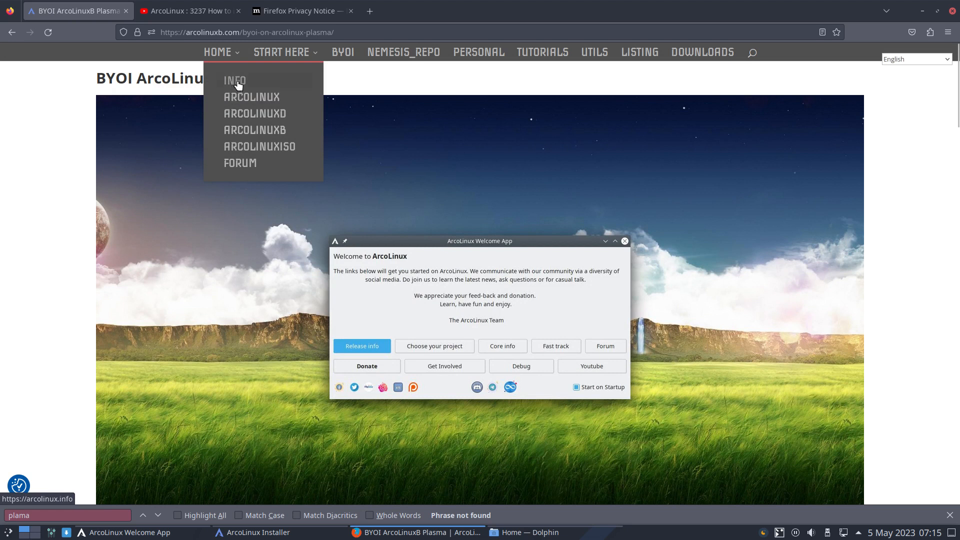
{"action": "mouse_move", "coordinate": [238, 150]}
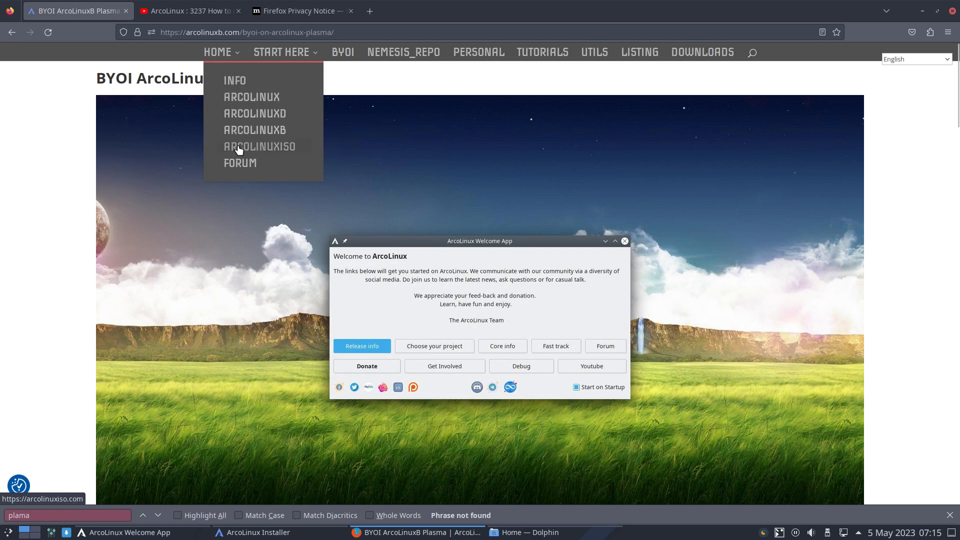
{"action": "left_click", "coordinate": [187, 11]}
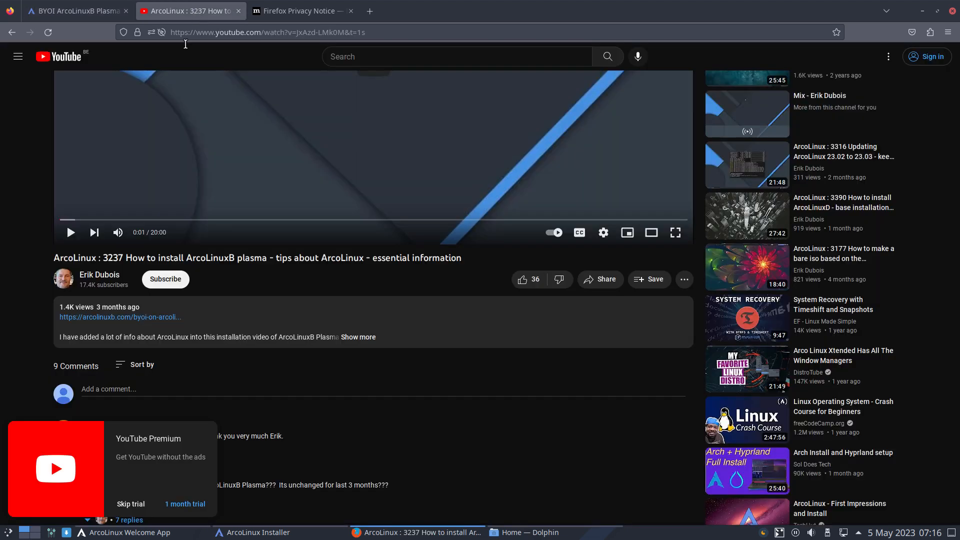
{"action": "left_click", "coordinate": [99, 274]}
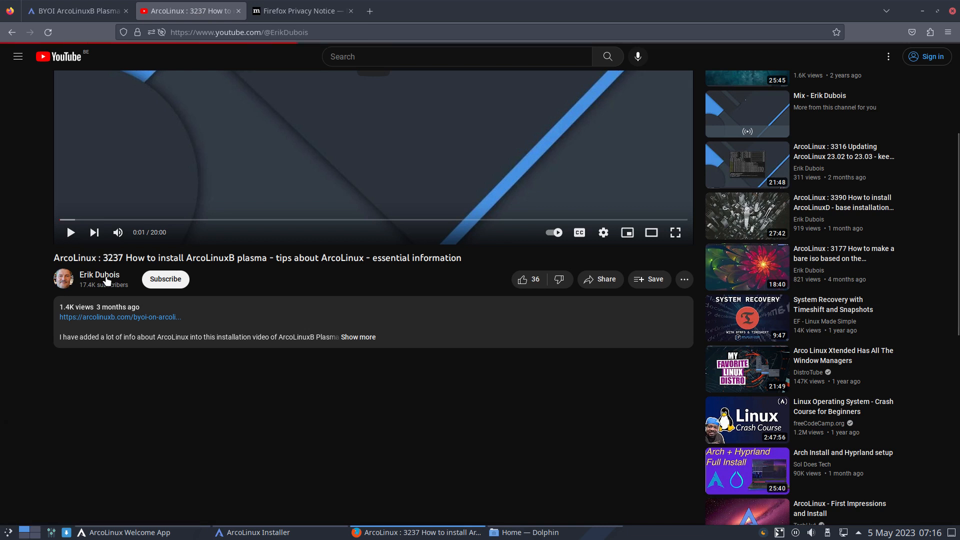
Search the channel for 'plank' and play all of the ArcoLinux Plank playlist
{"action": "left_click", "coordinate": [99, 274]}
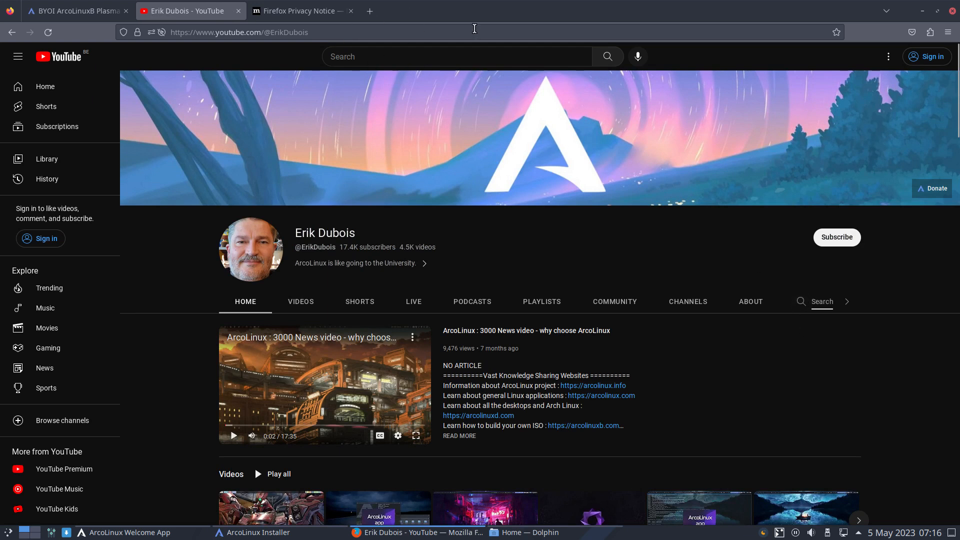
{"action": "mouse_move", "coordinate": [821, 301]}
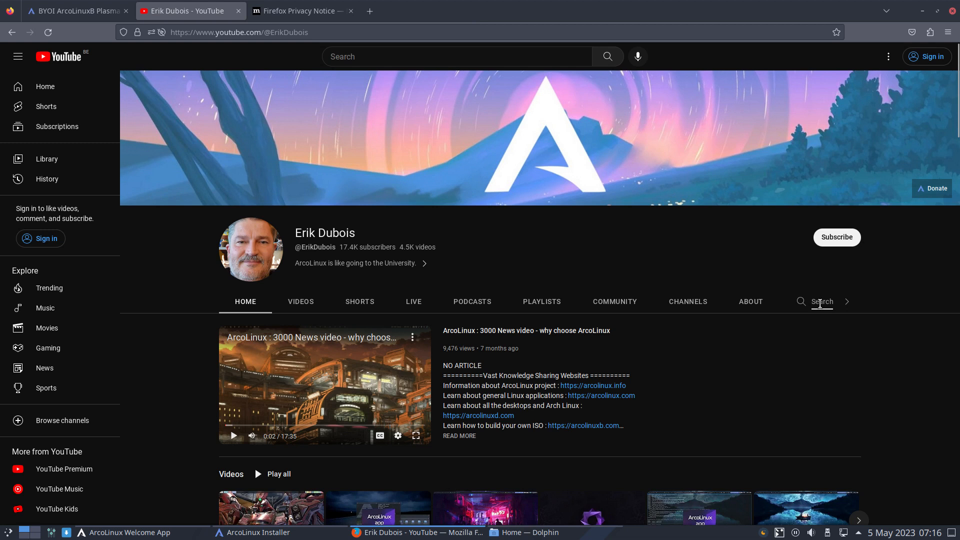
{"action": "mouse_move", "coordinate": [823, 315]}
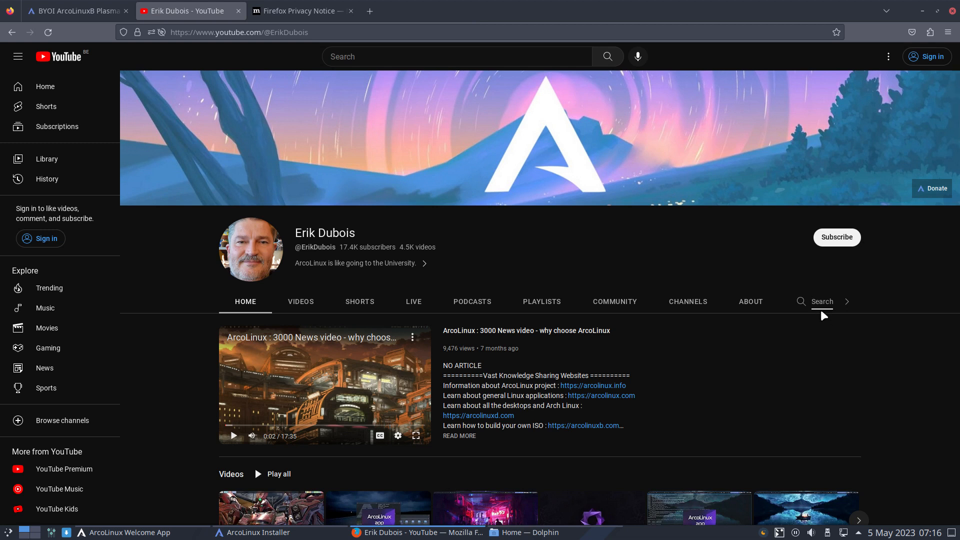
{"action": "type", "text": "plank"}
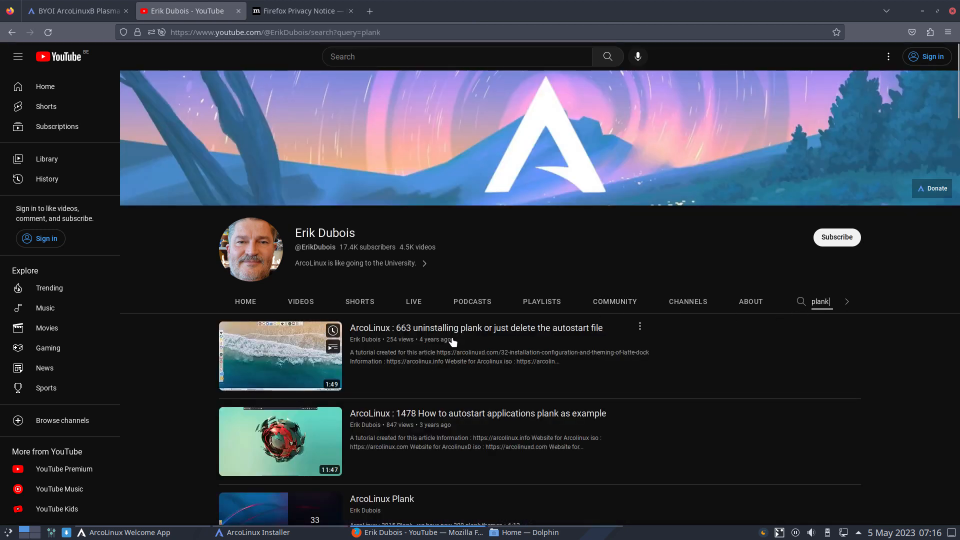
{"action": "scroll", "scroll_direction": "down", "scroll_amount": 3}
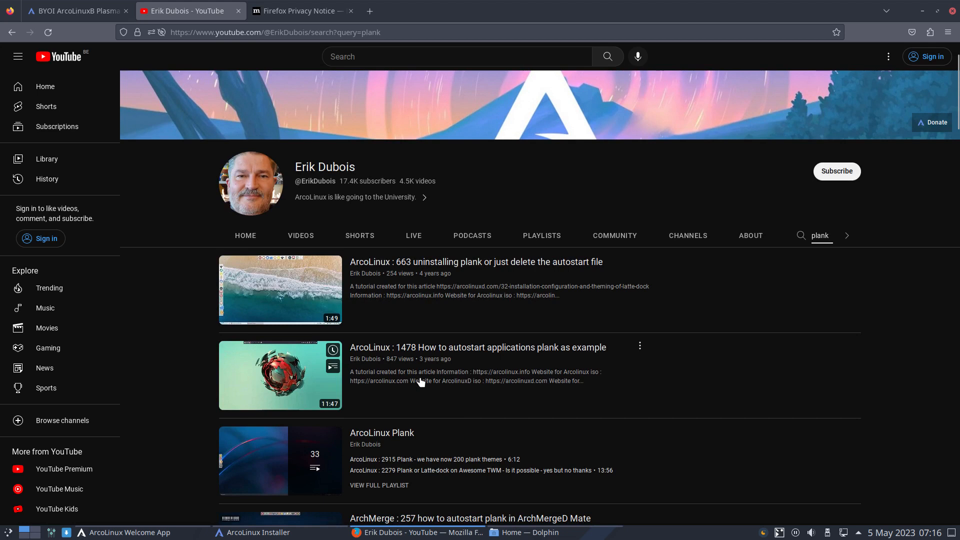
{"action": "mouse_move", "coordinate": [443, 336]}
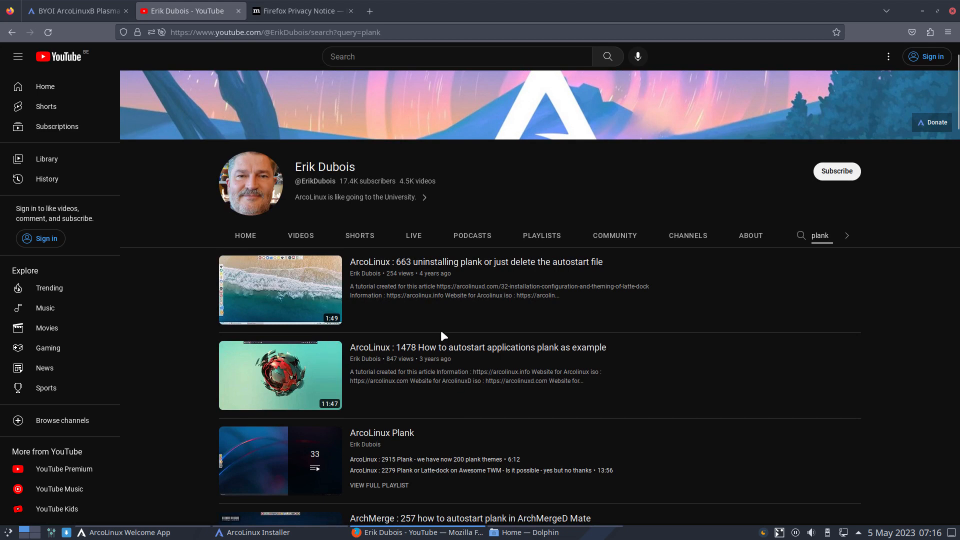
{"action": "scroll", "scroll_direction": "down", "scroll_amount": 3}
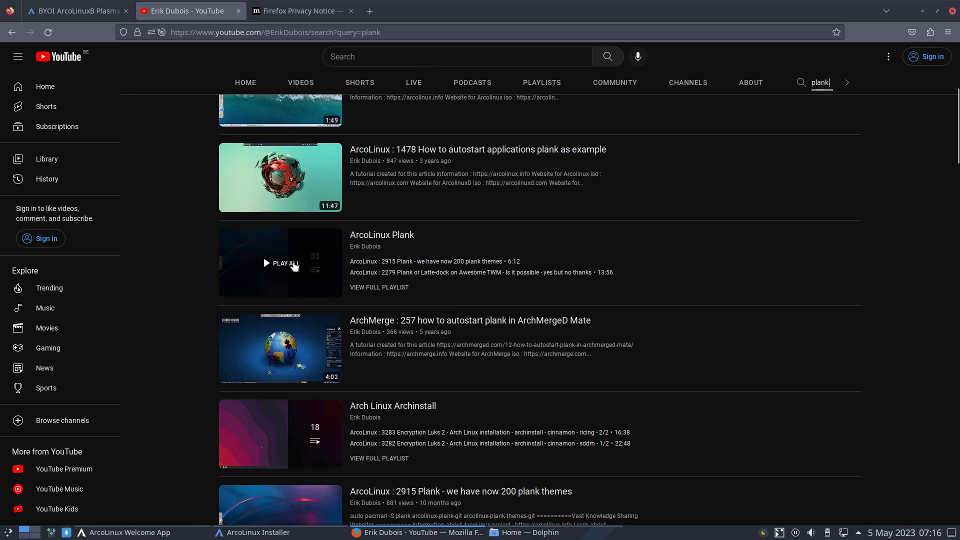
{"action": "left_click", "coordinate": [280, 263]}
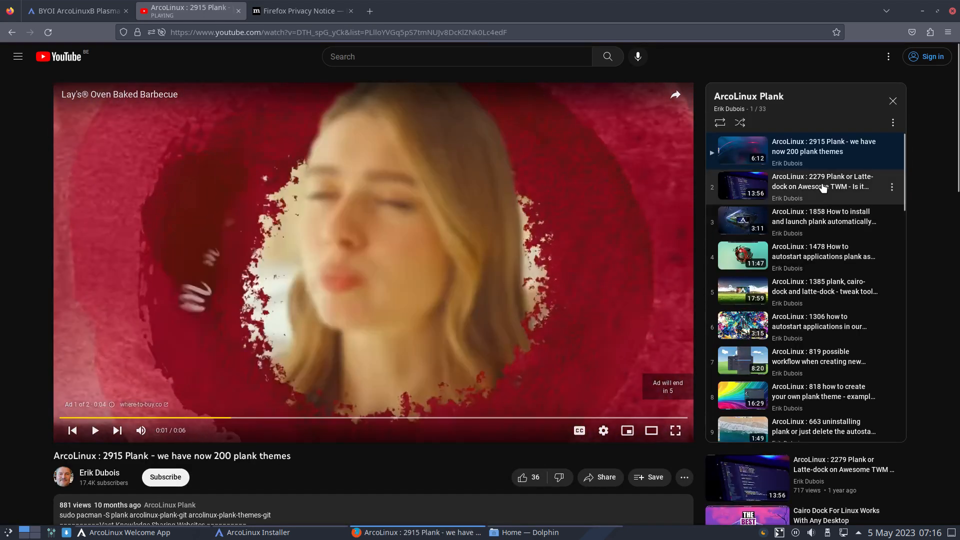
{"action": "scroll", "scroll_direction": "down", "scroll_amount": 3}
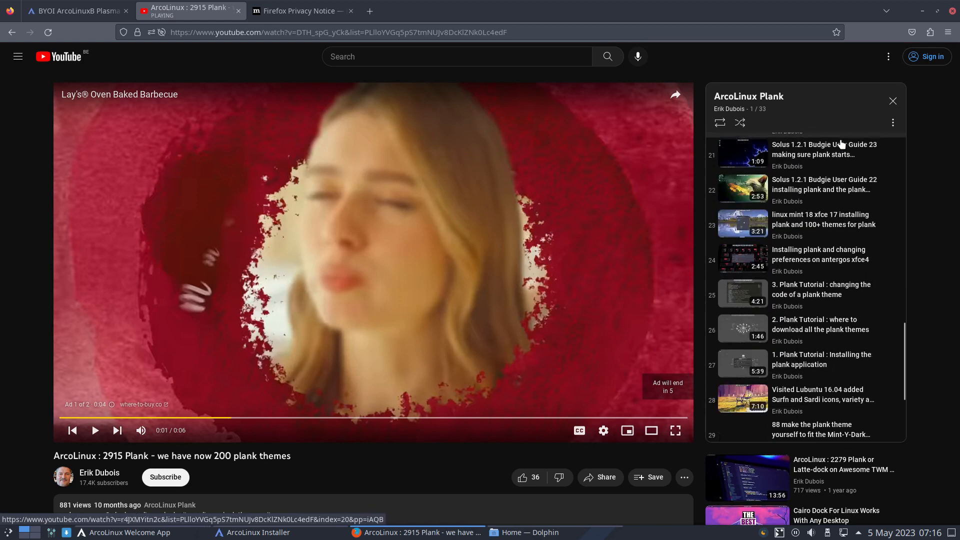
{"action": "scroll", "scroll_direction": "down", "scroll_amount": 3}
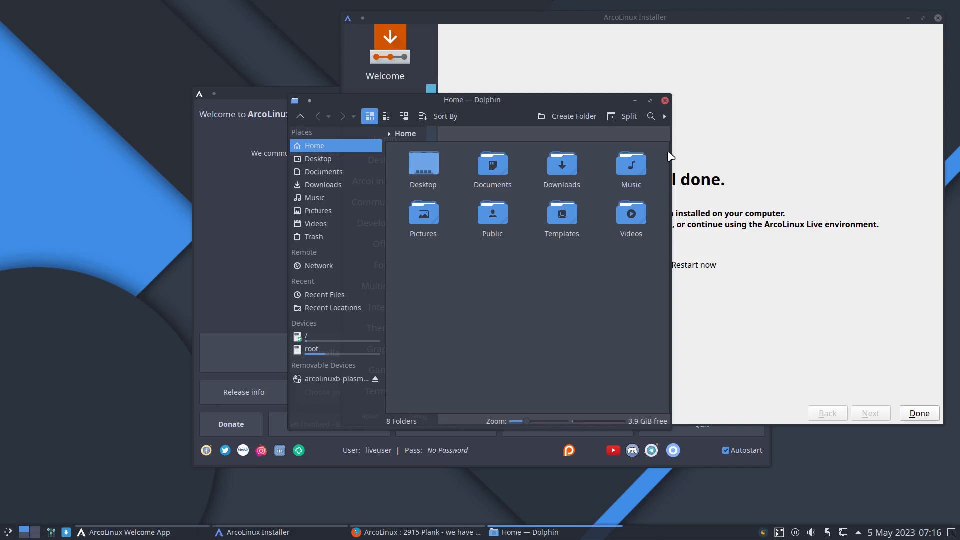
Close Dolphin and finish the installer with Restart now, rebooting into the new system
{"action": "left_click", "coordinate": [663, 100]}
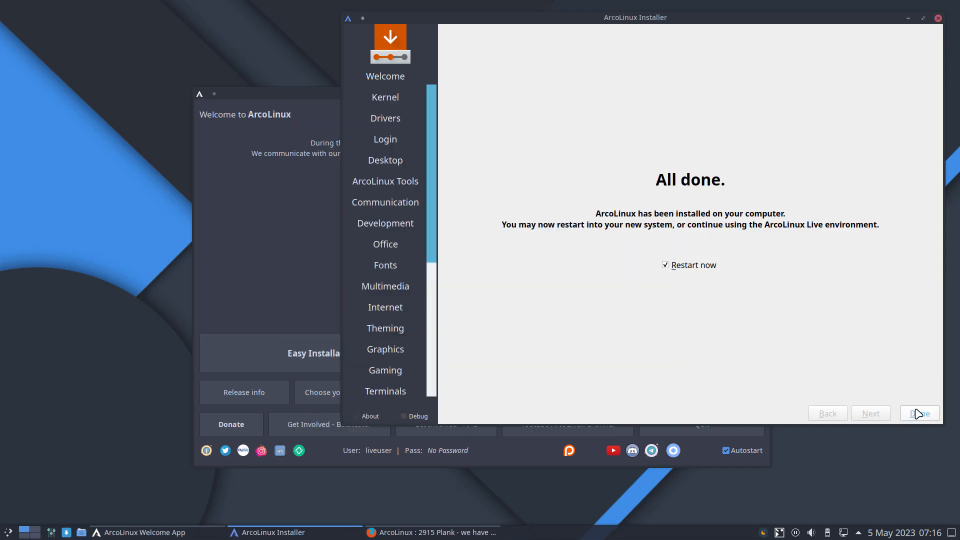
{"action": "left_click", "coordinate": [919, 413]}
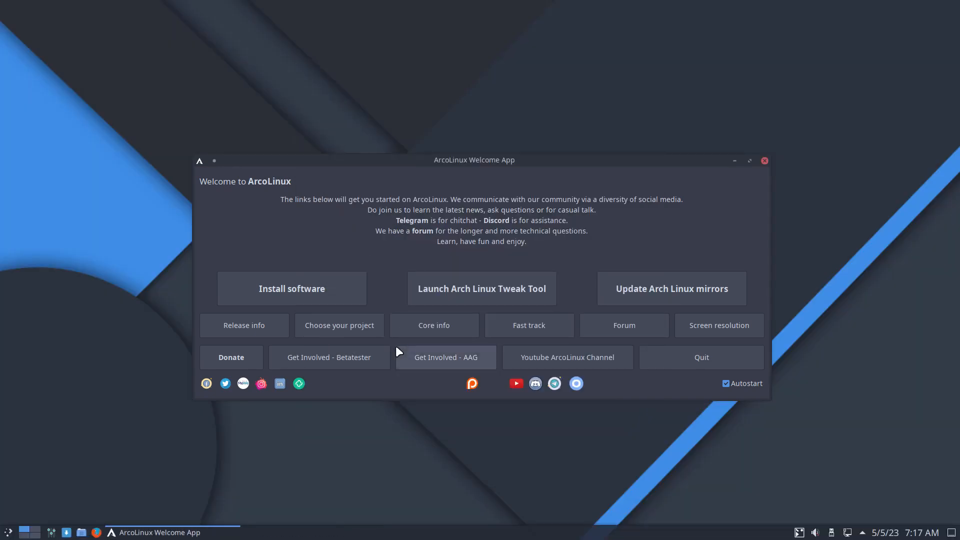
Turn off the Welcome App's Autostart and launch the Arch Linux Tweak Tool
{"action": "left_click", "coordinate": [726, 383]}
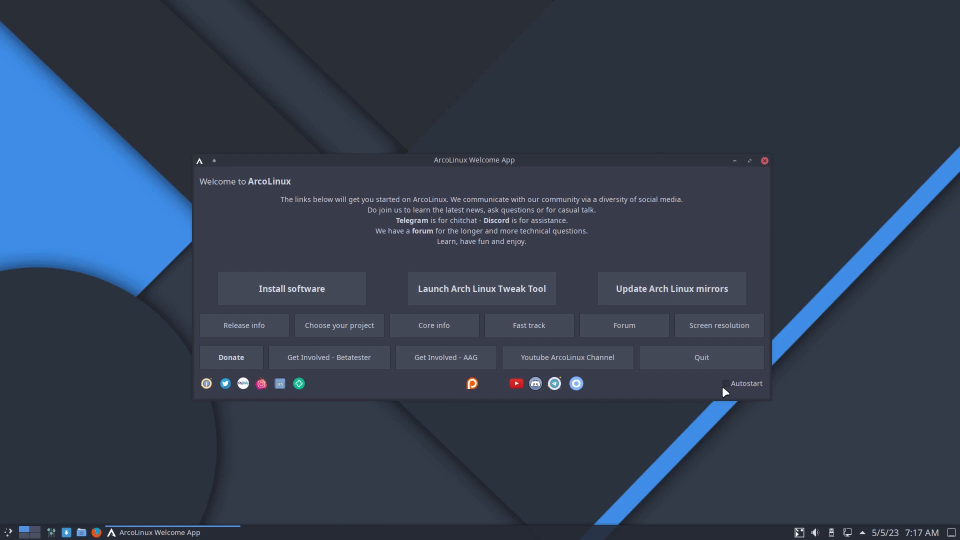
{"action": "mouse_move", "coordinate": [445, 357]}
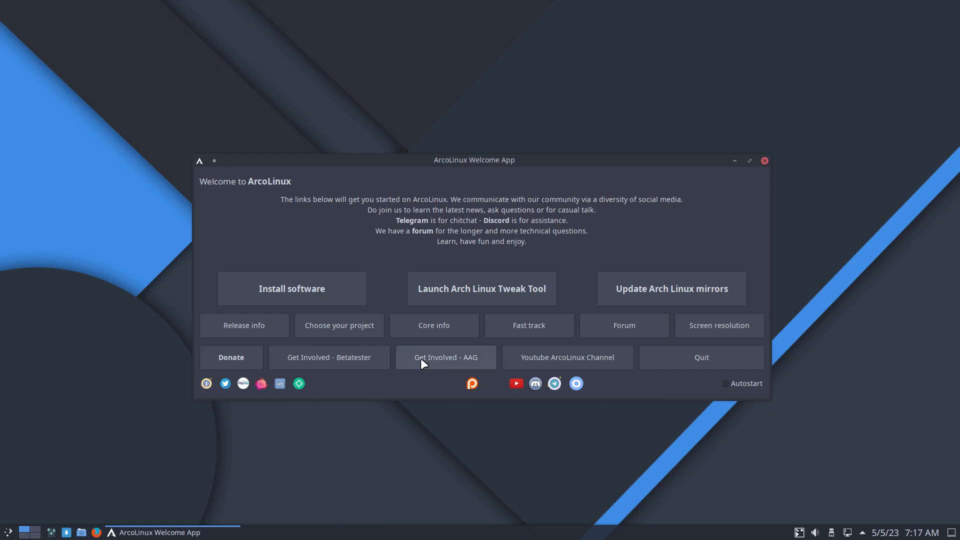
{"action": "mouse_move", "coordinate": [290, 287]}
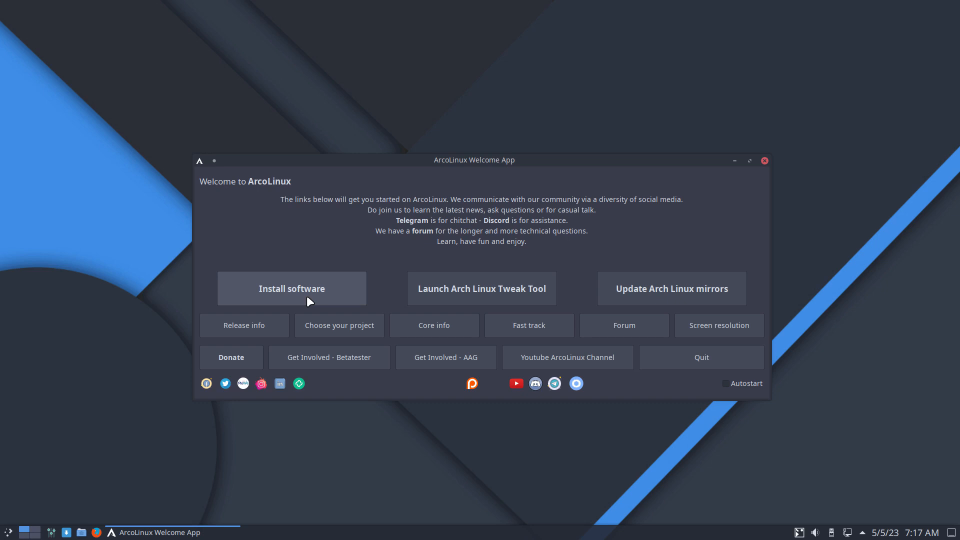
{"action": "left_click", "coordinate": [291, 288]}
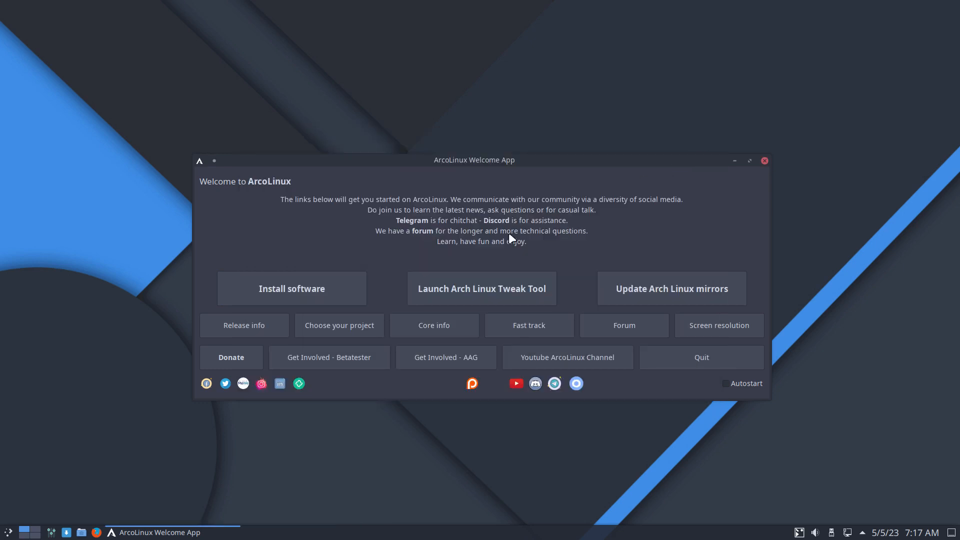
{"action": "mouse_move", "coordinate": [481, 296]}
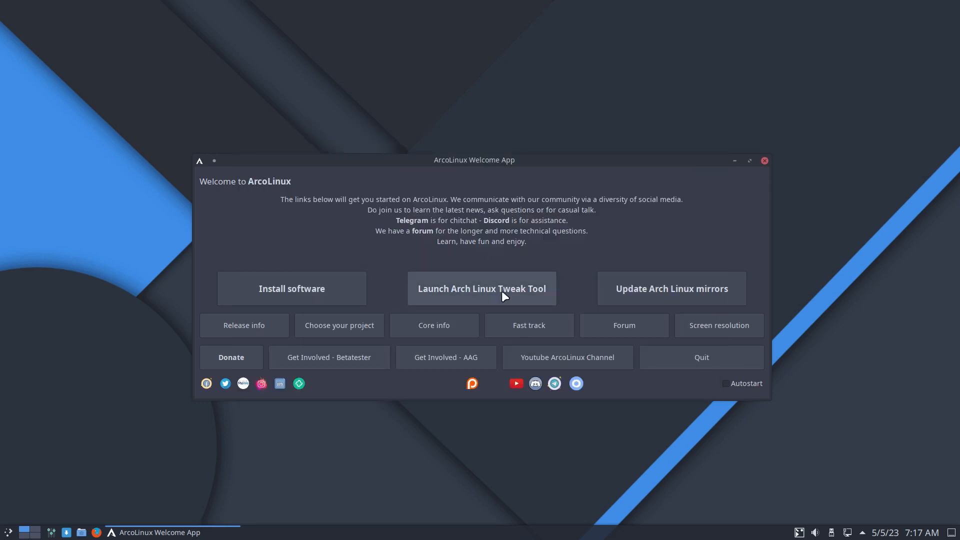
{"action": "left_click", "coordinate": [481, 288]}
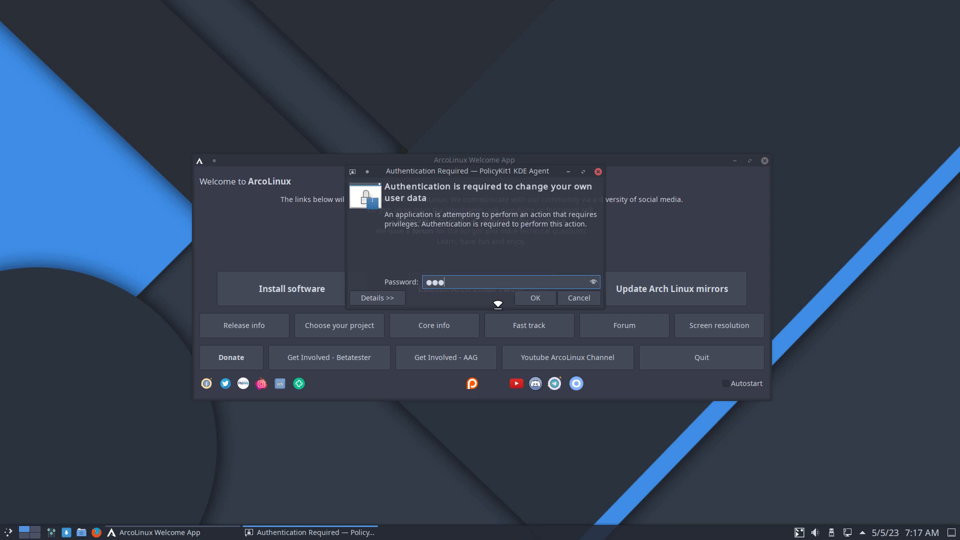
Authenticate the Tweak Tool, then install the chadwm desktop from its Desktop installer
{"action": "left_click", "coordinate": [533, 298]}
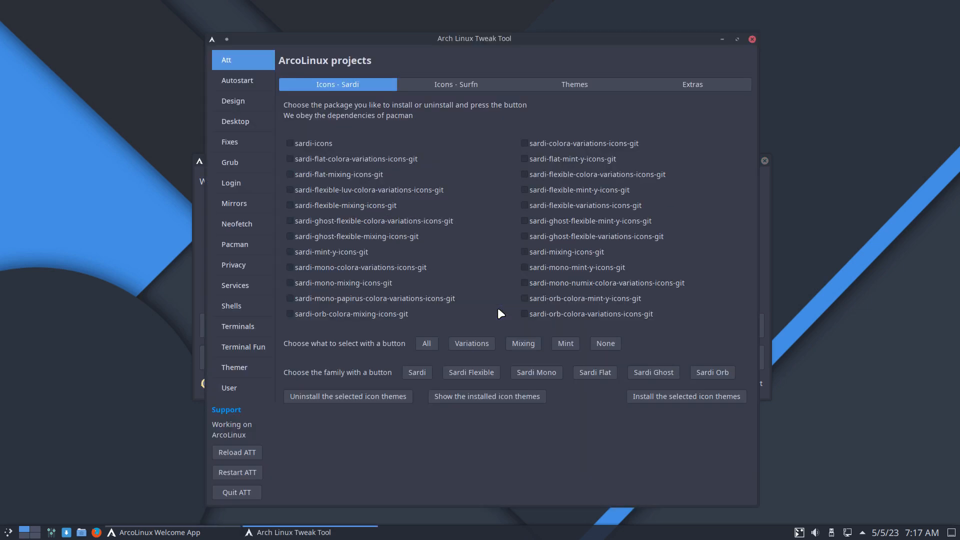
{"action": "mouse_move", "coordinate": [247, 111]}
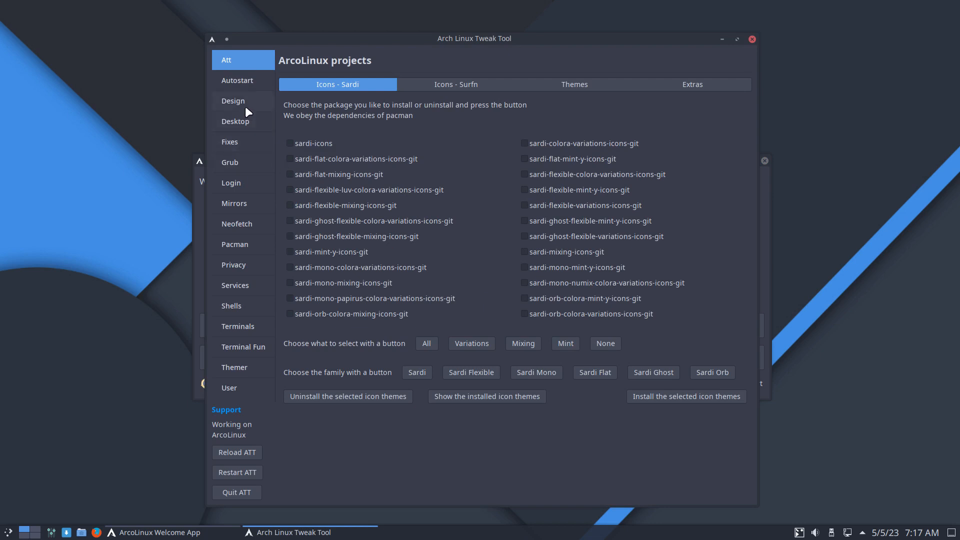
{"action": "left_click", "coordinate": [235, 121]}
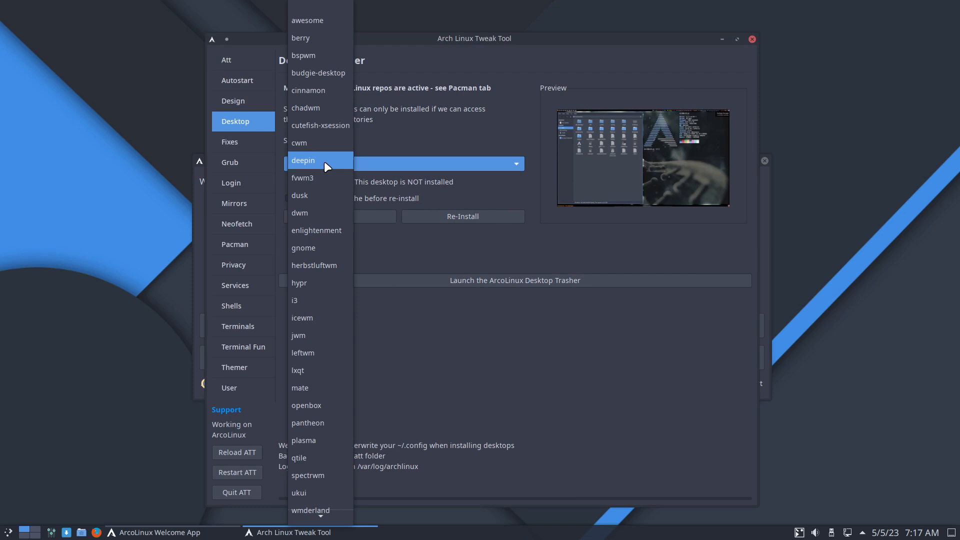
{"action": "left_click", "coordinate": [306, 108]}
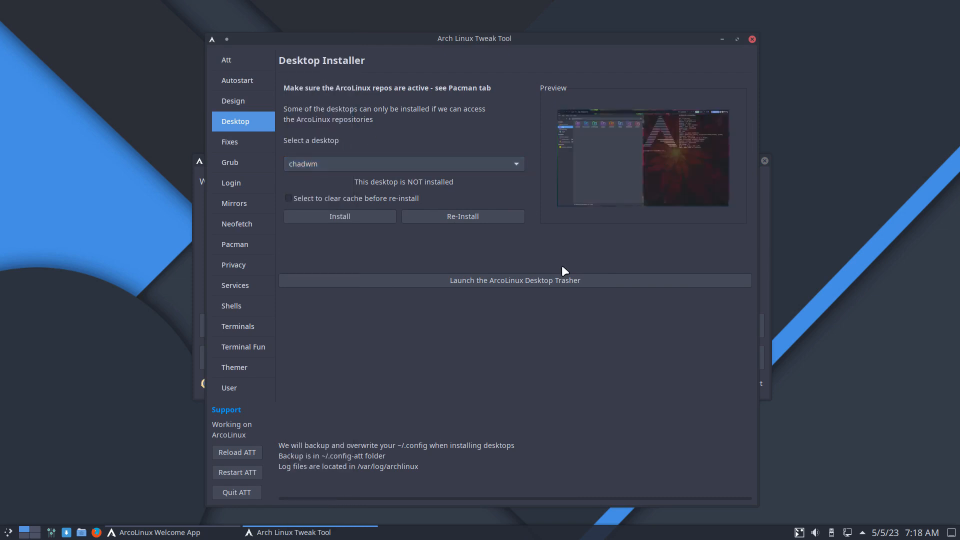
{"action": "left_click", "coordinate": [339, 216]}
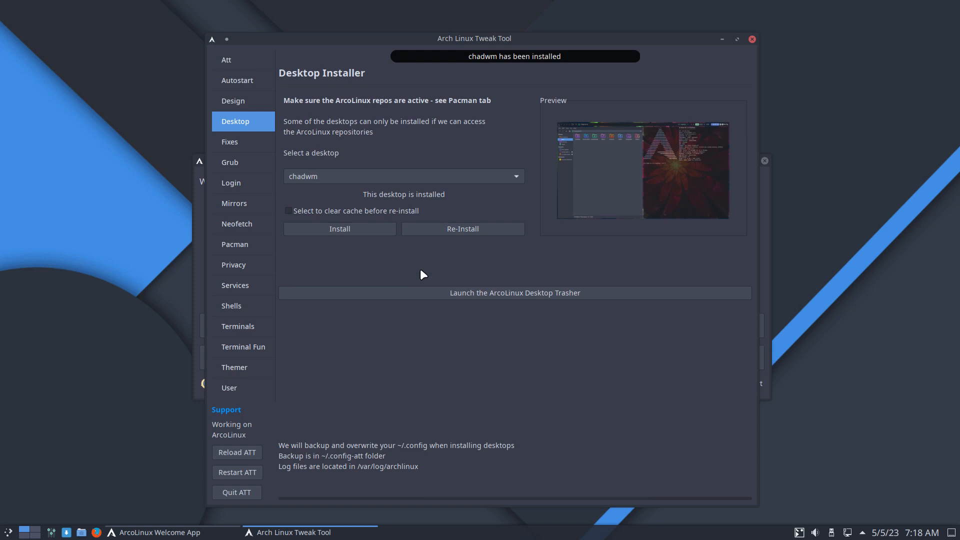
{"action": "mouse_move", "coordinate": [716, 53]}
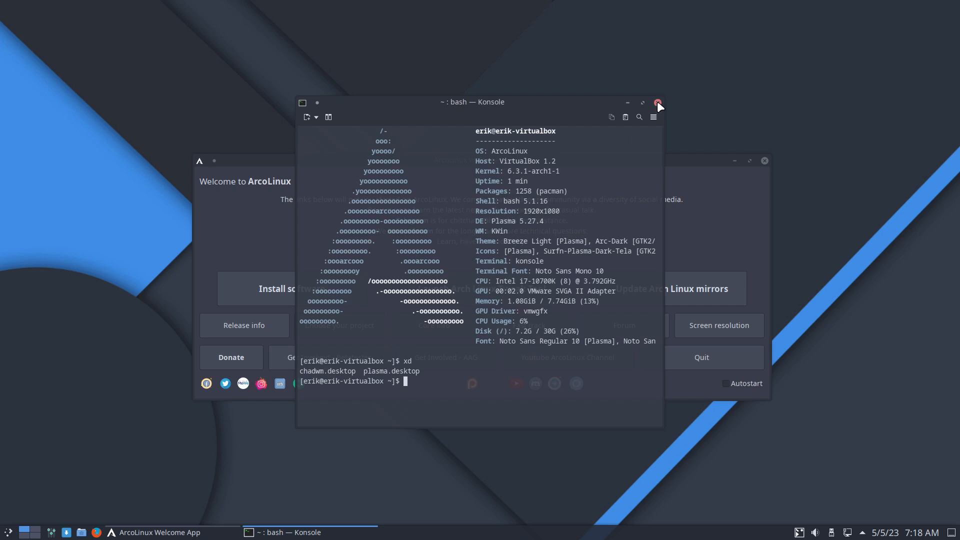
After confirming chadwm sits beside plasma in xsessions, close Konsole and quit the Welcome App
{"action": "left_click", "coordinate": [657, 102]}
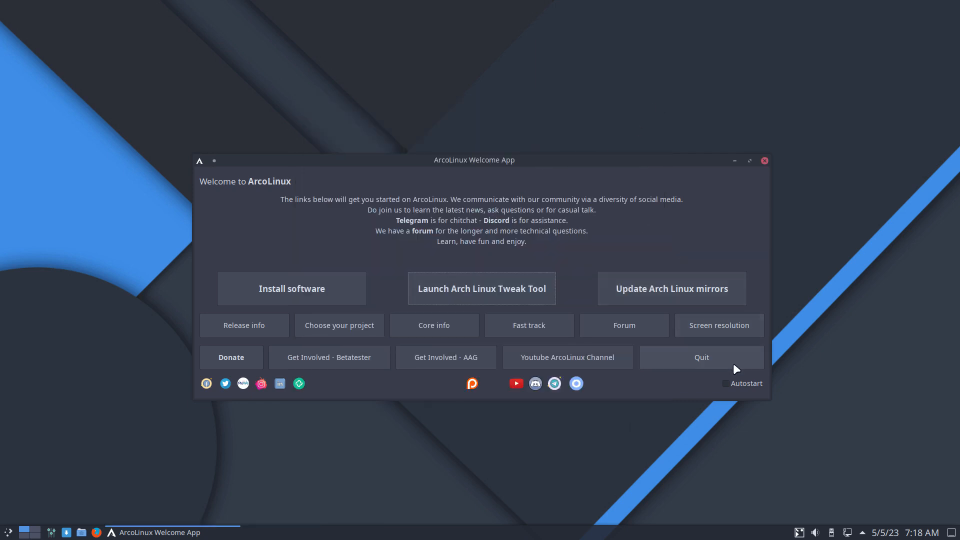
{"action": "left_click", "coordinate": [700, 357]}
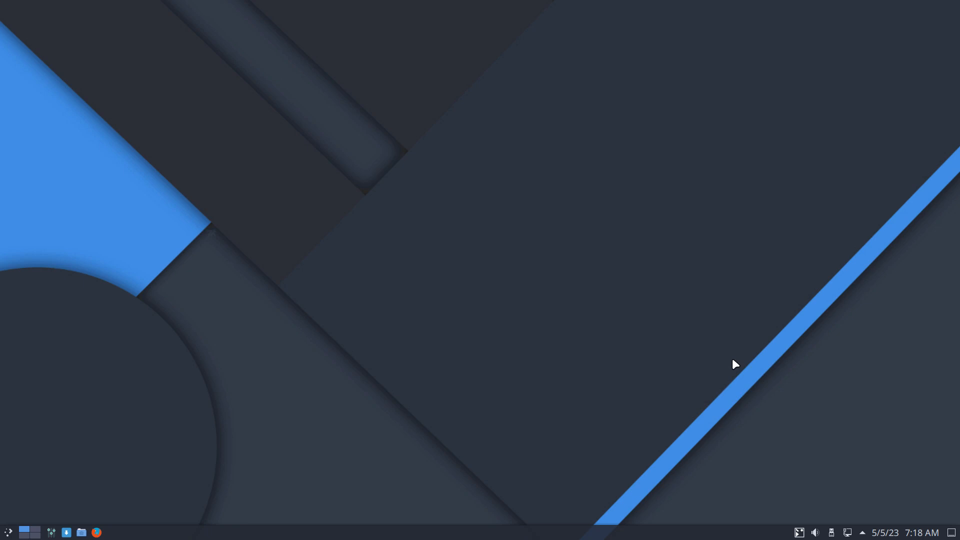